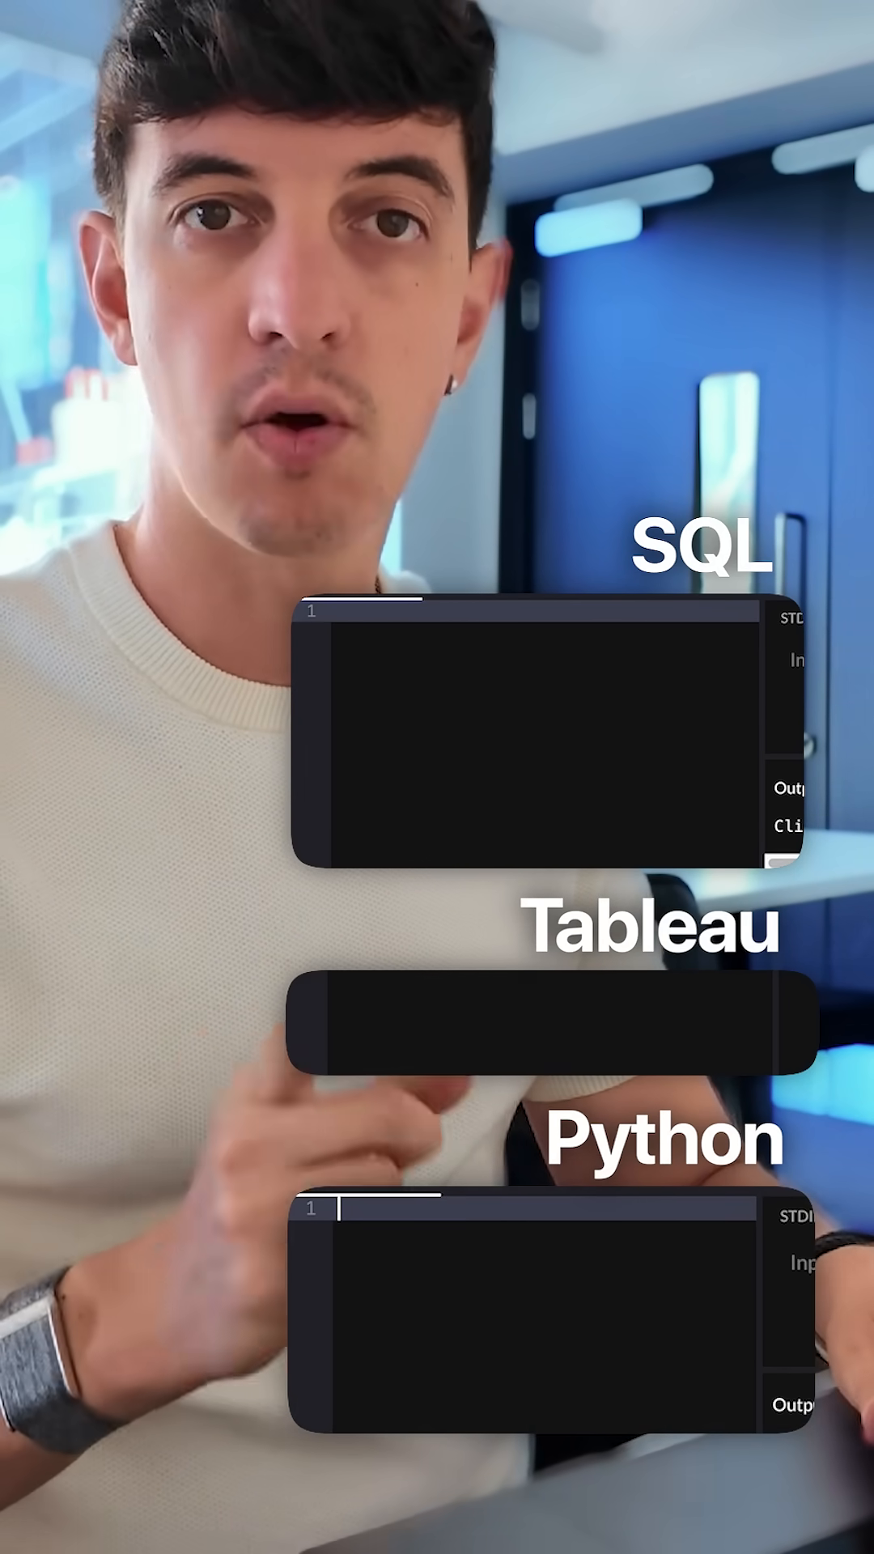
{"action": "type", "text": "s"}
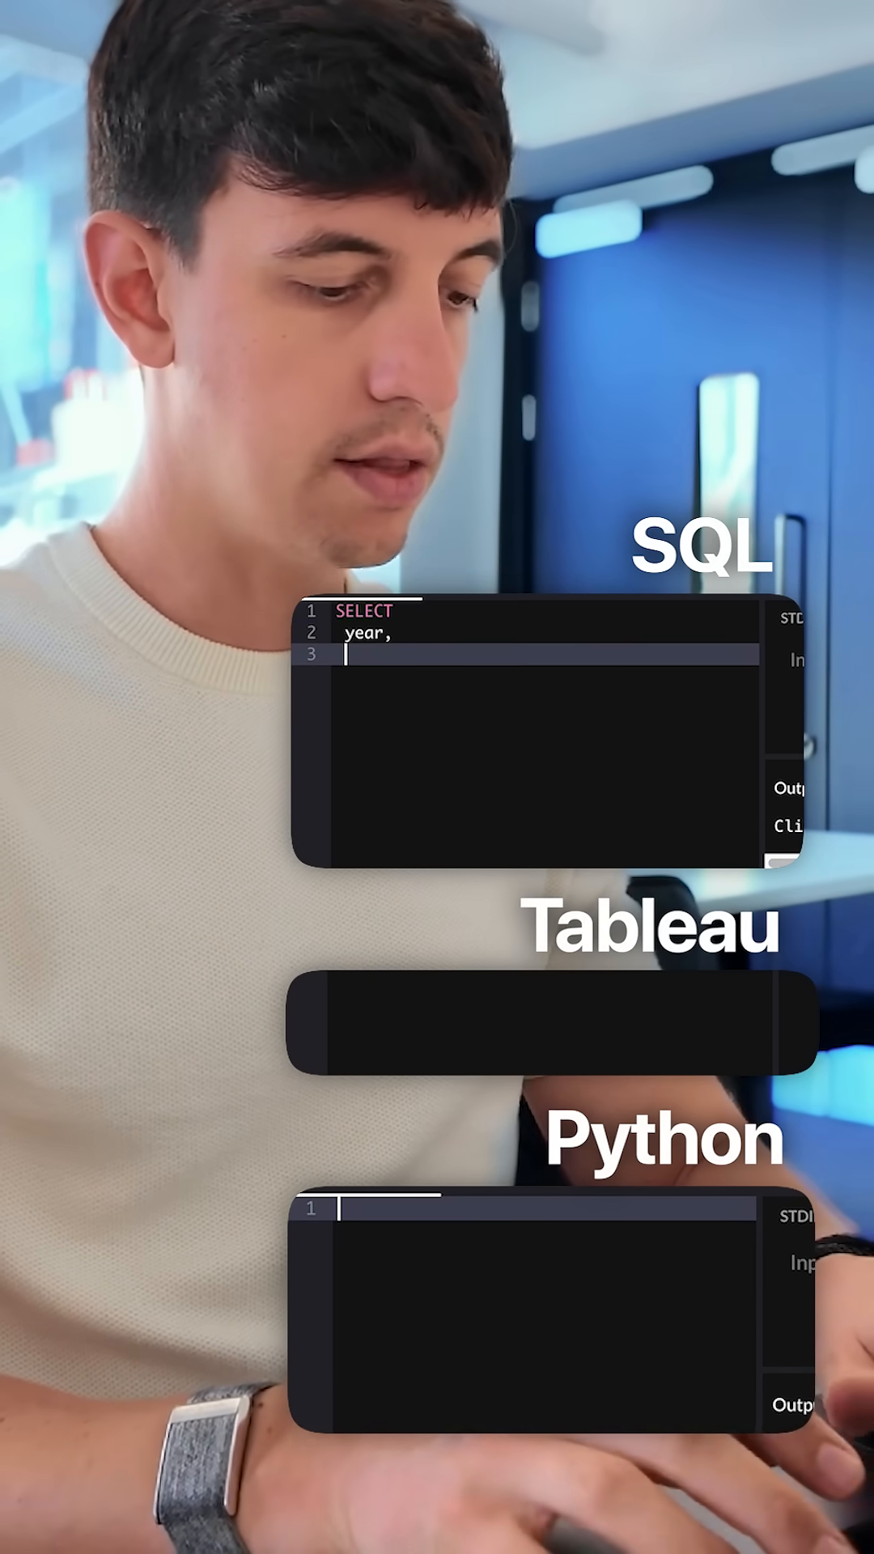
{"action": "type", "text": "value,"}
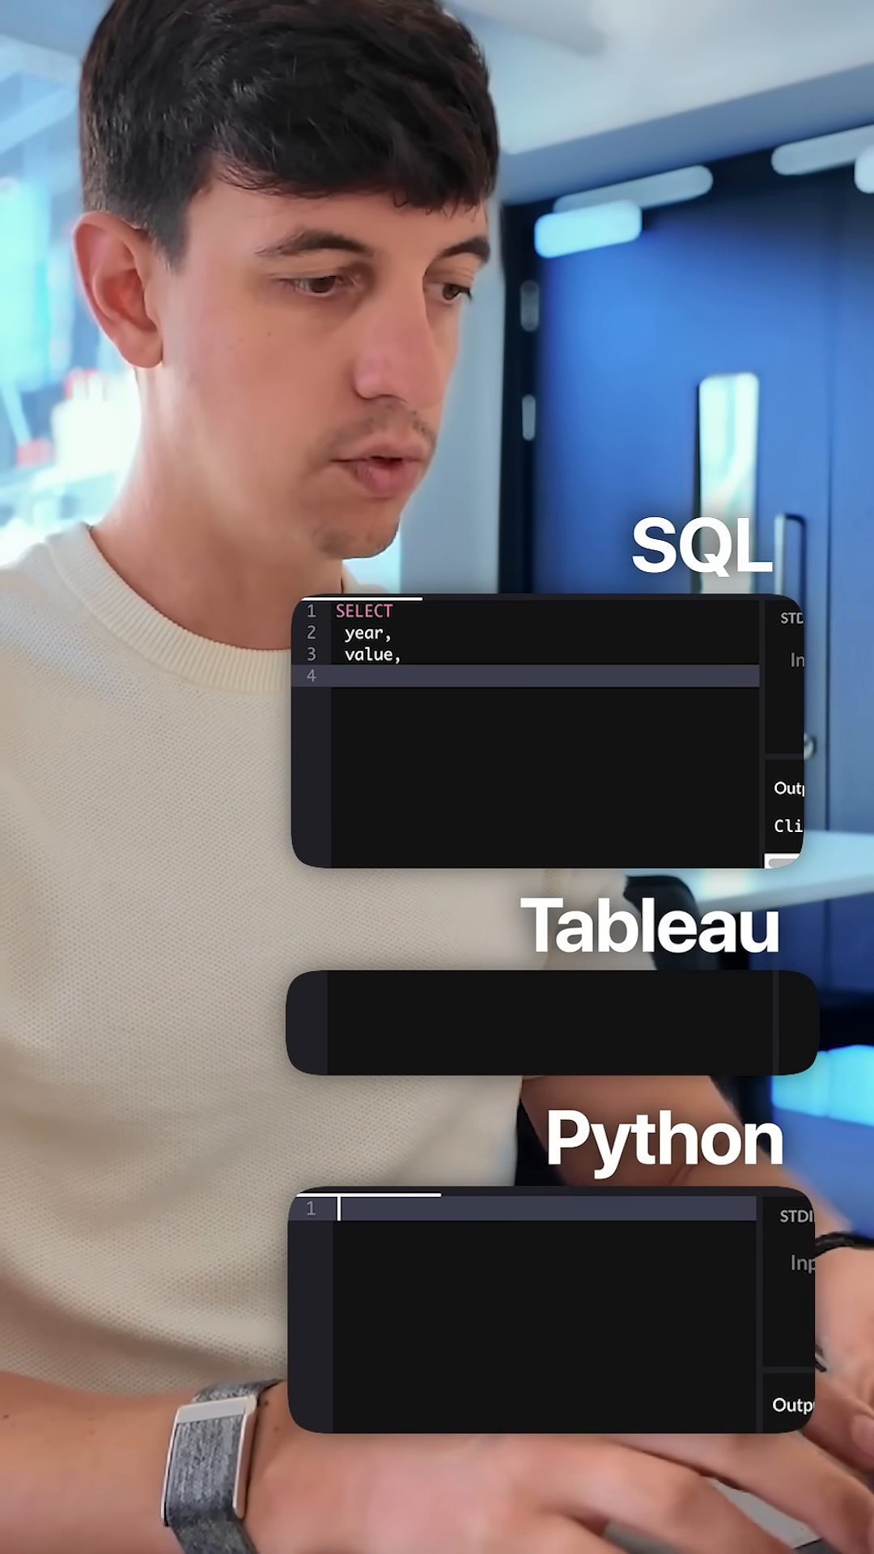
{"action": "type", "text": "LAG("}
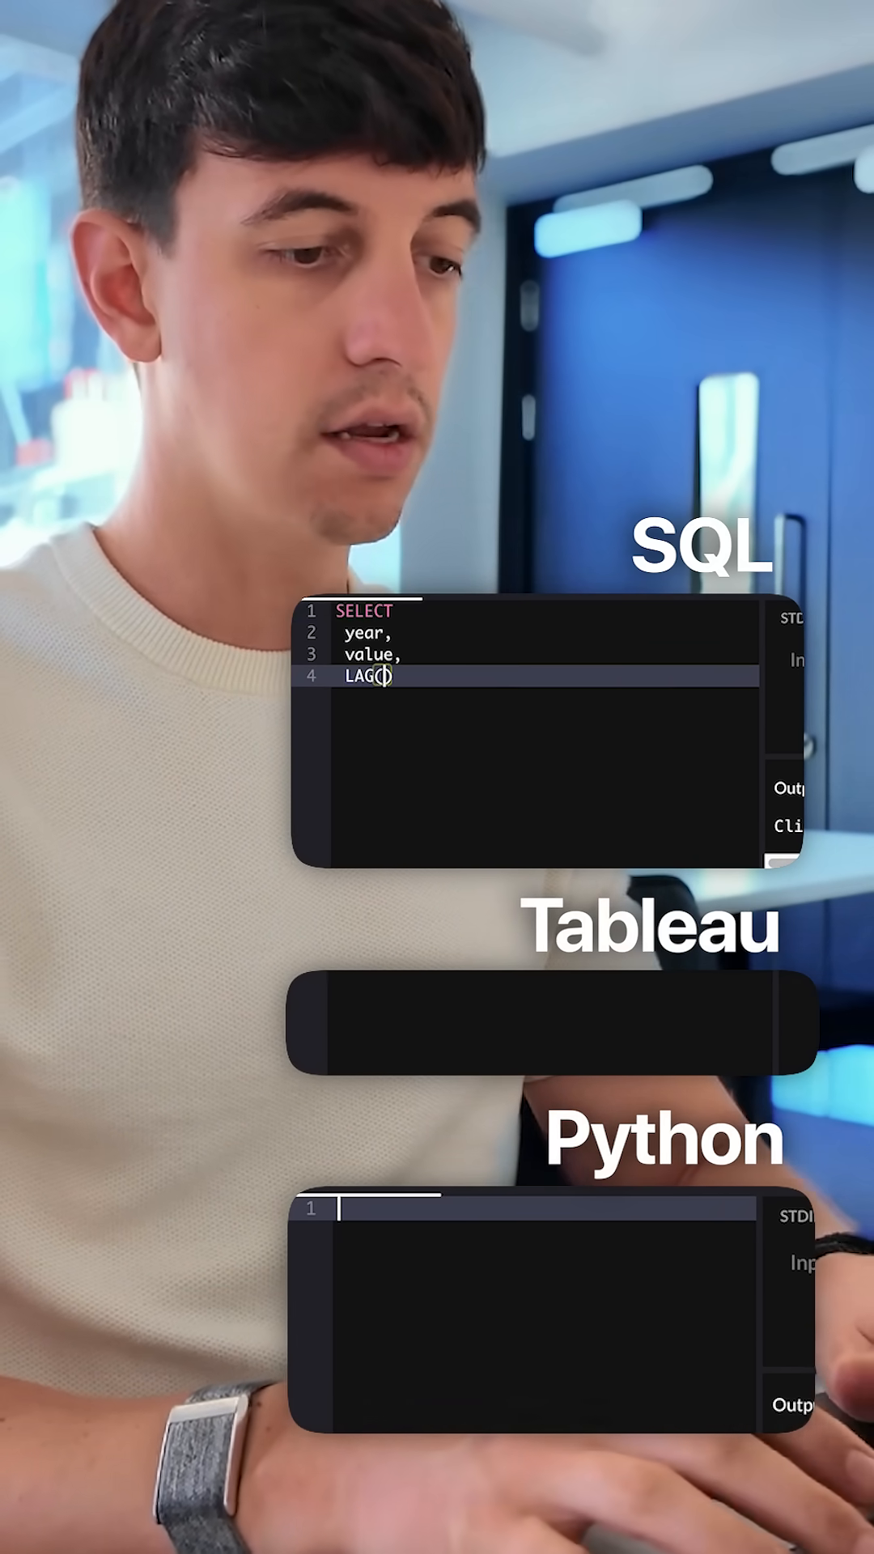
{"action": "type", "text": "(vlaue, 1"}
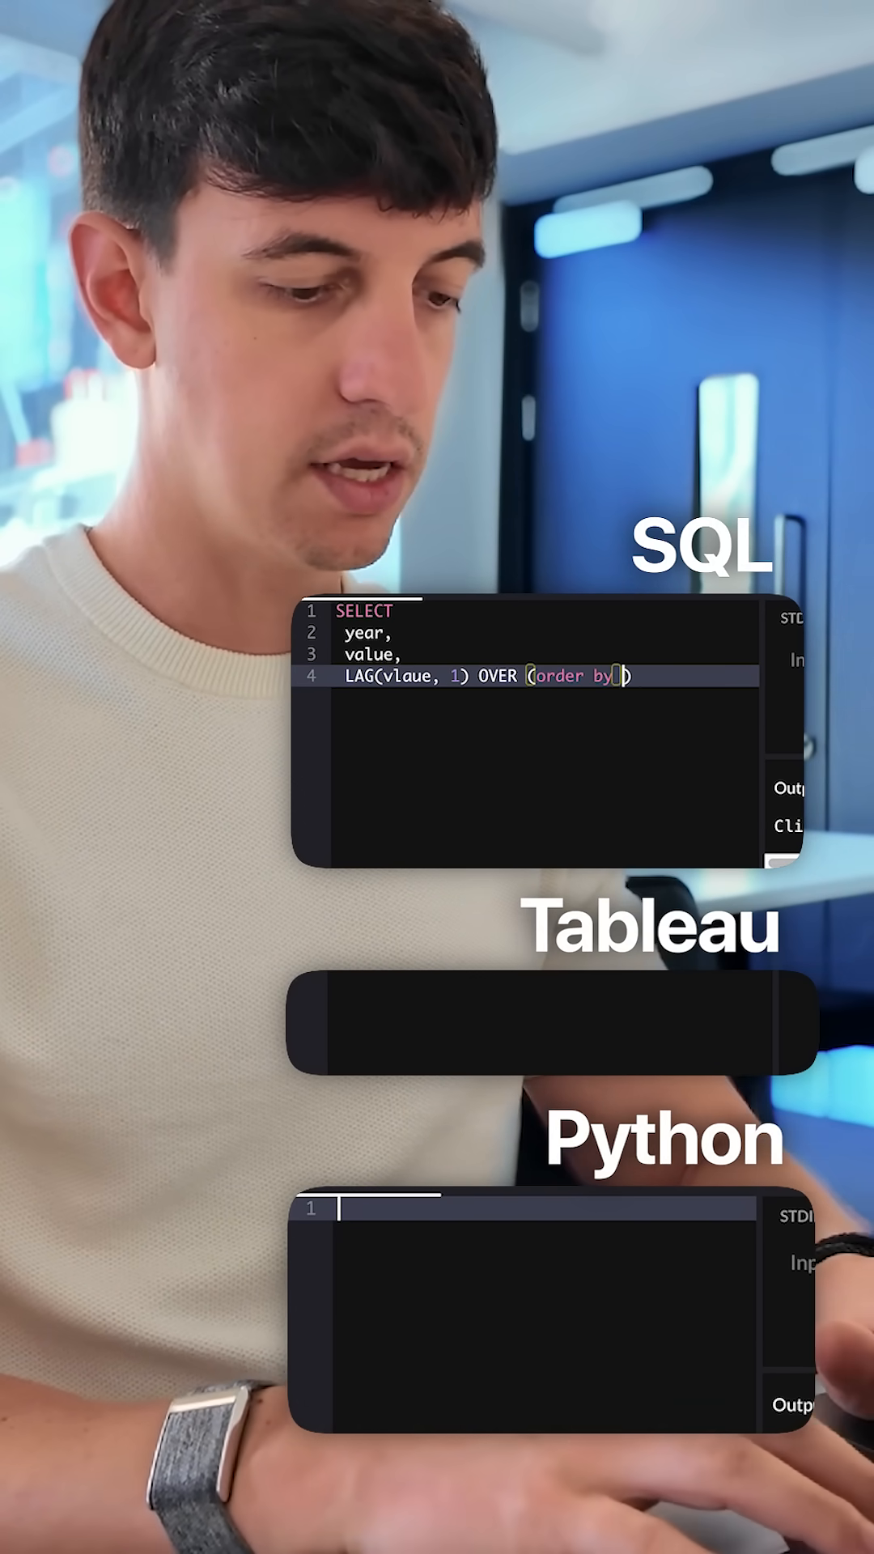
{"action": "type", "text": "year)"}
{"action": "type", "text": "as previous_year_"}
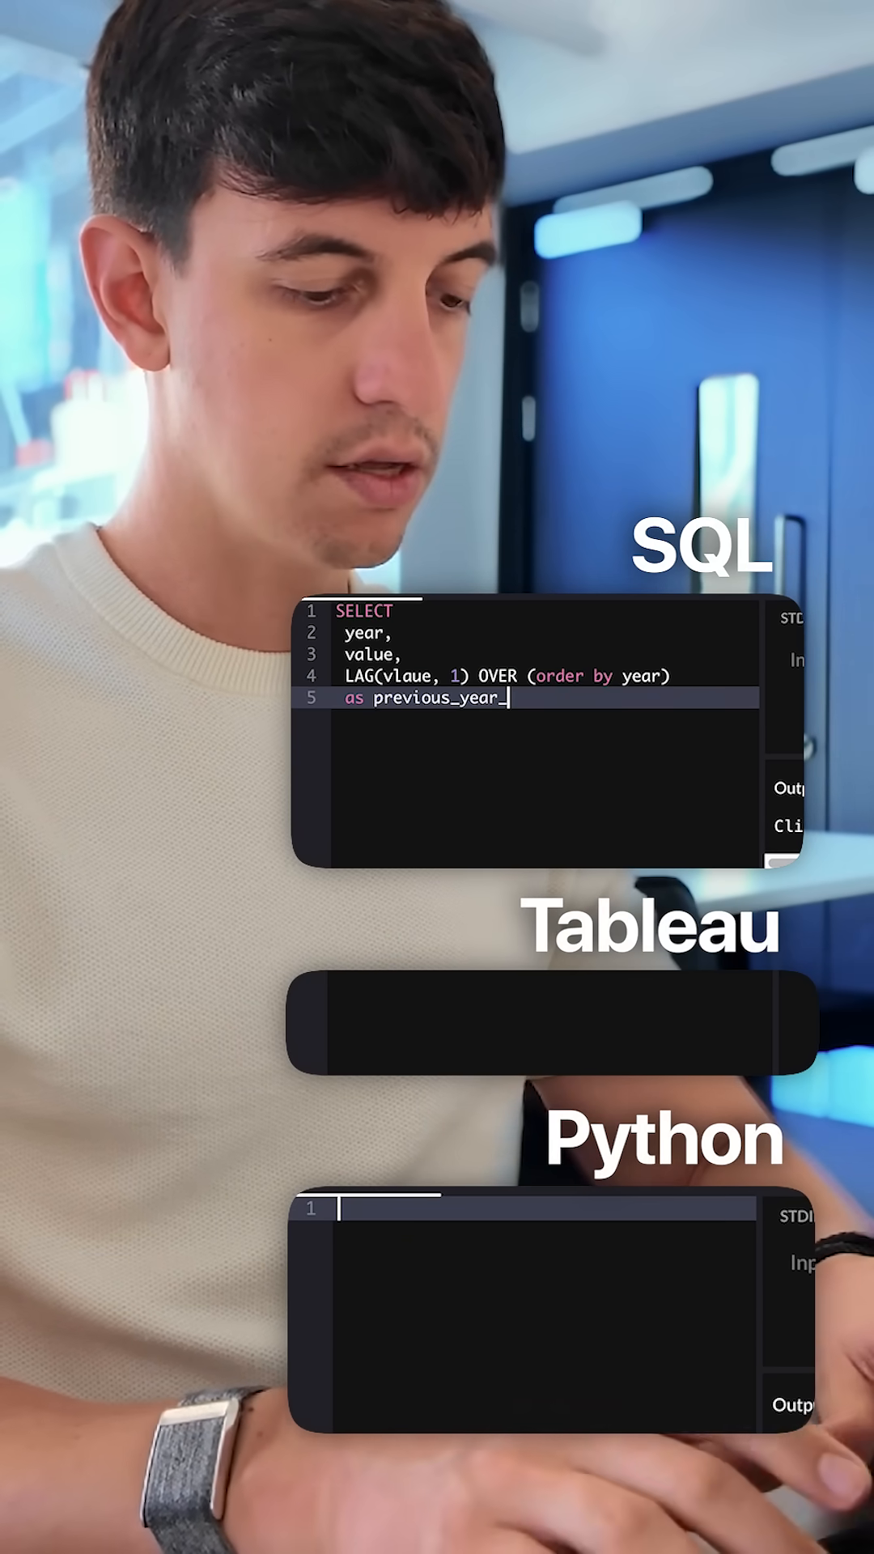
{"action": "type", "text": "value,"}
{"action": "type", "text": "(valu"}
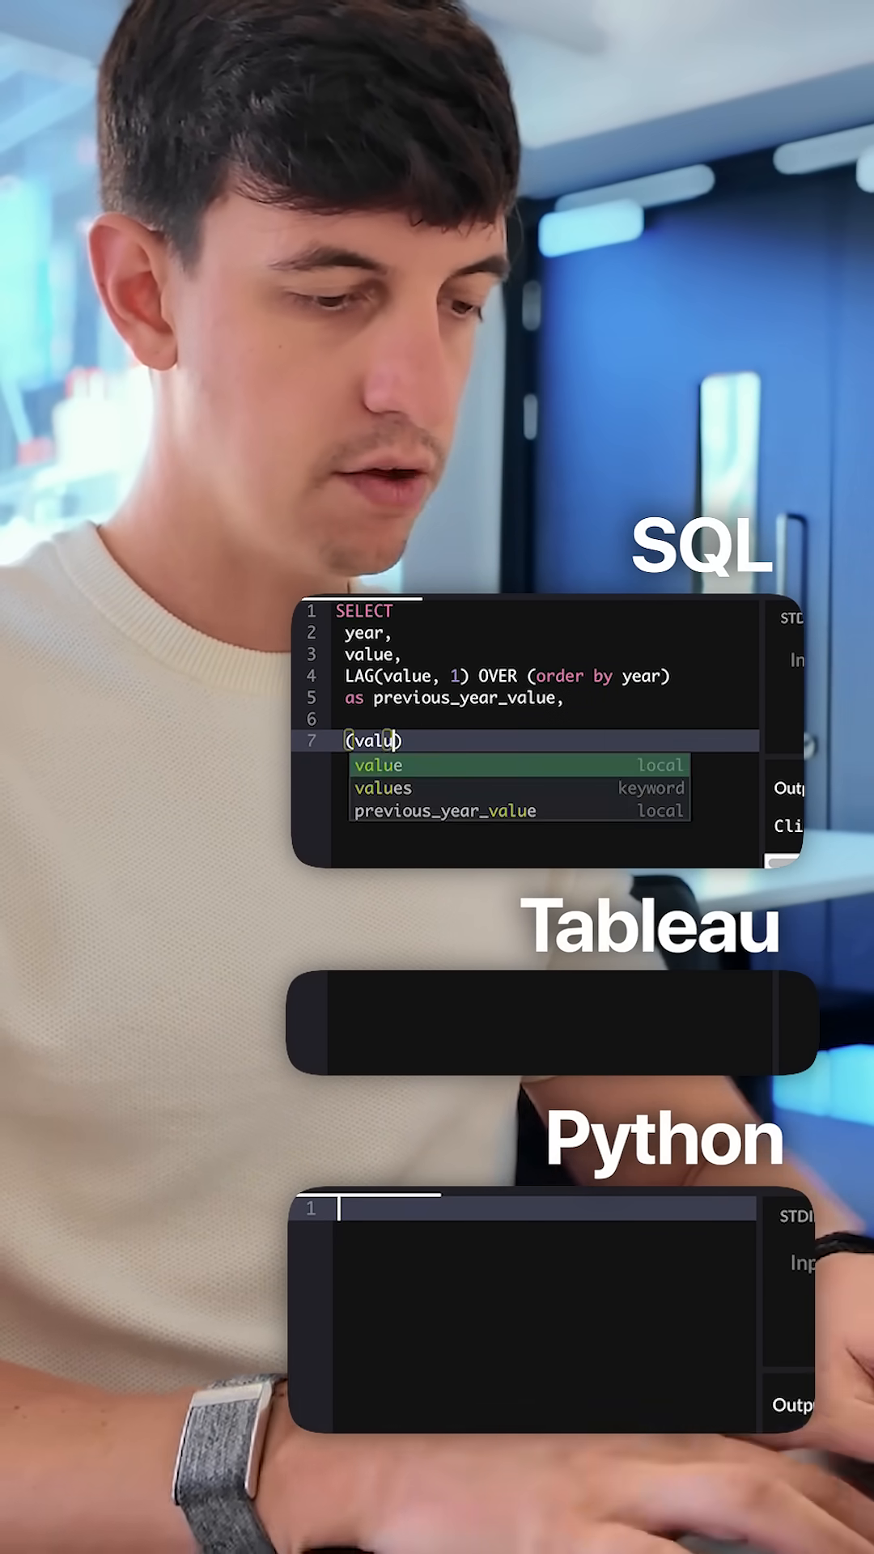
{"action": "type", "text": "-"}
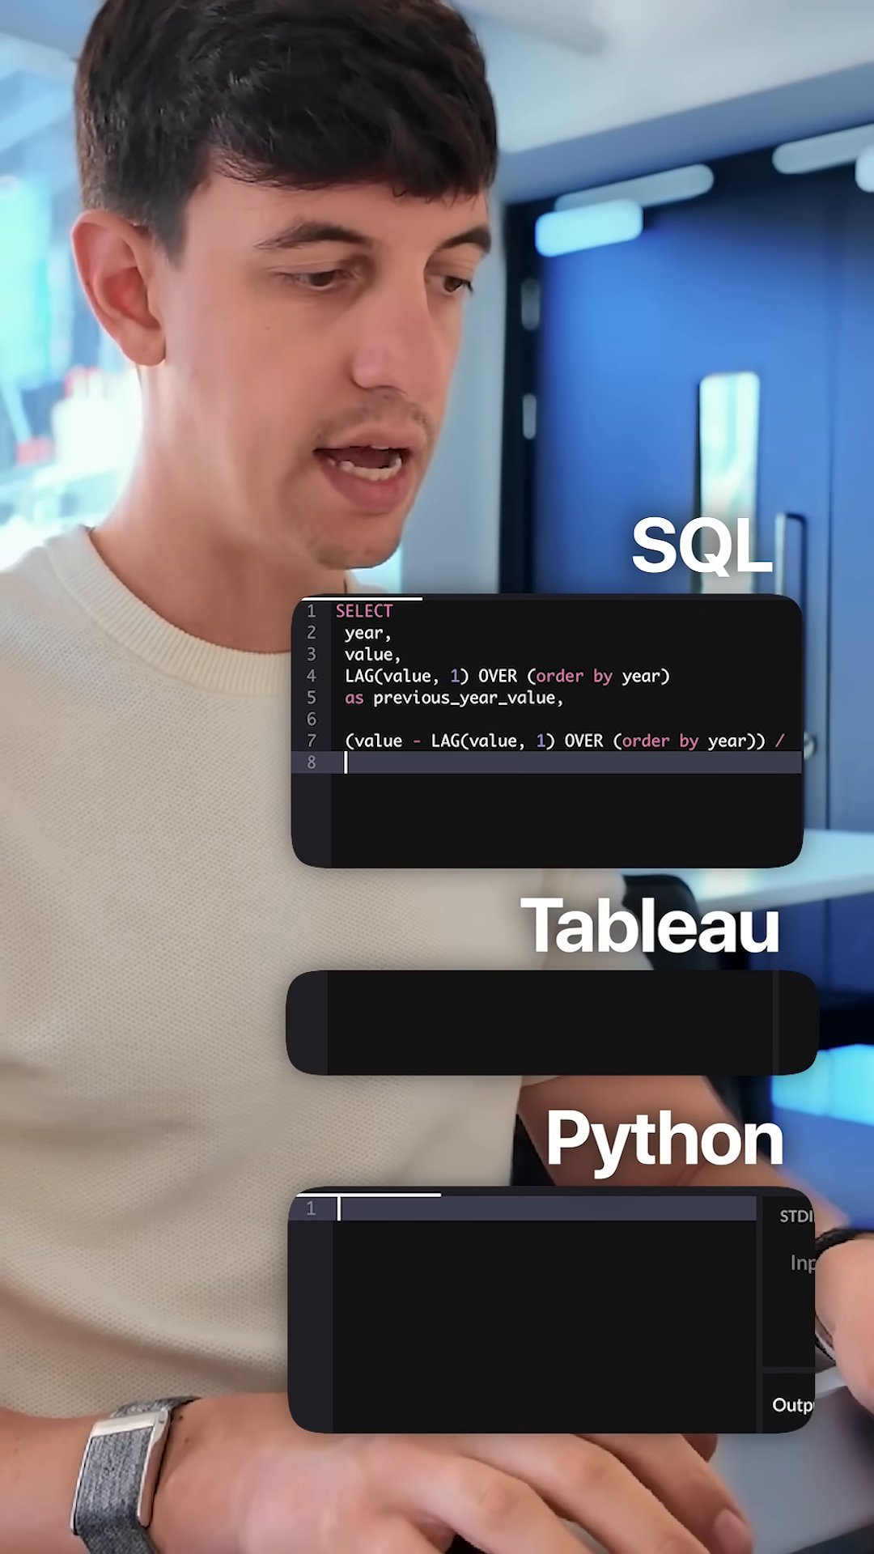
{"action": "type", "text": "LAG(value, 1) OVER (order by year)"}
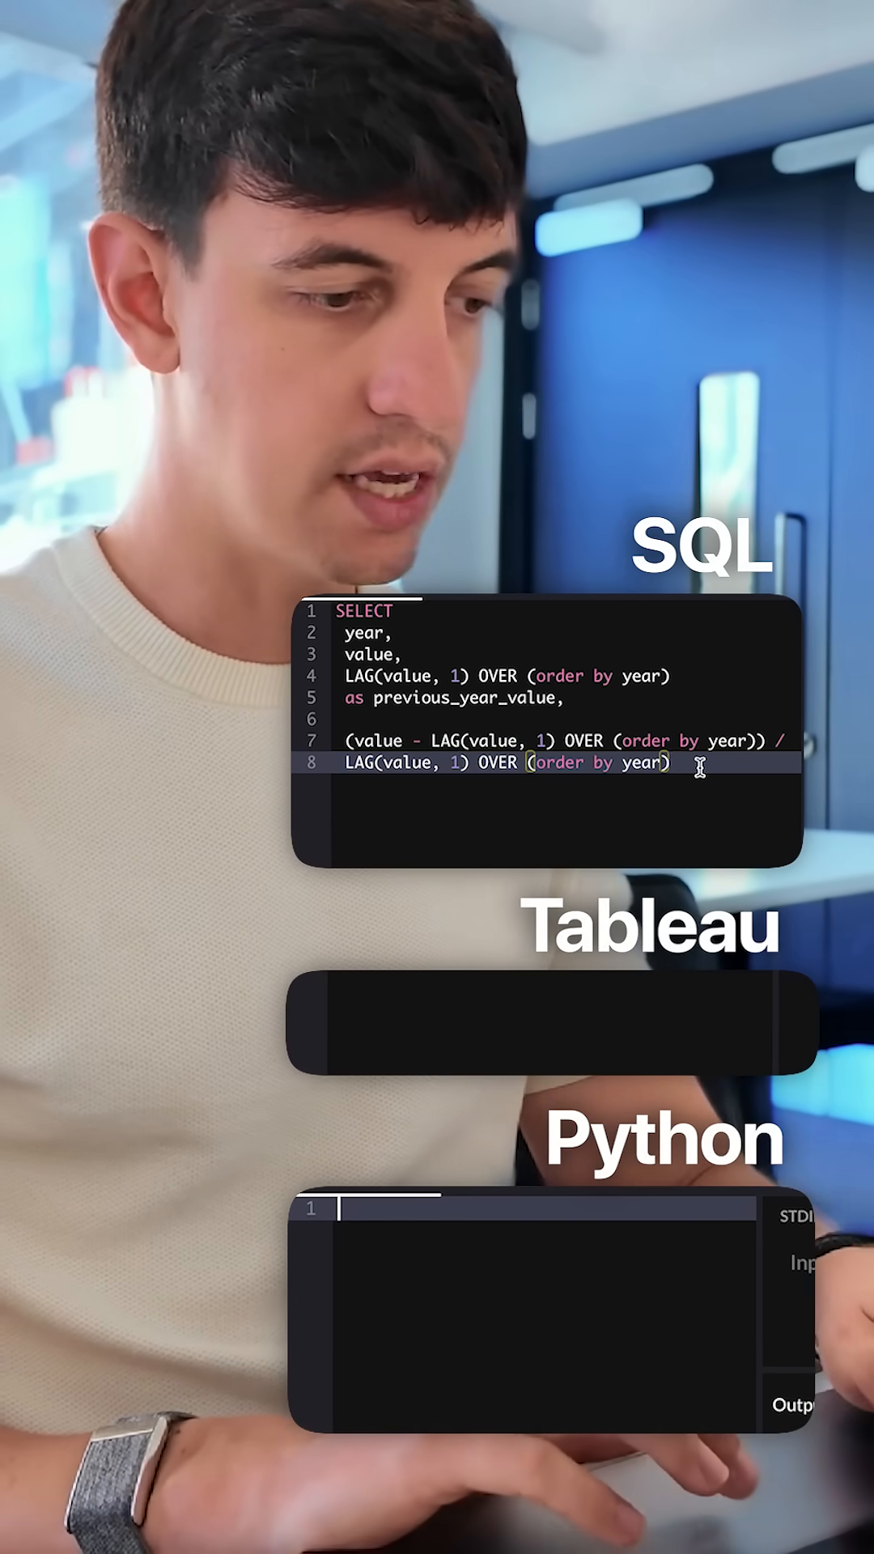
{"action": "type", "text": "*100"}
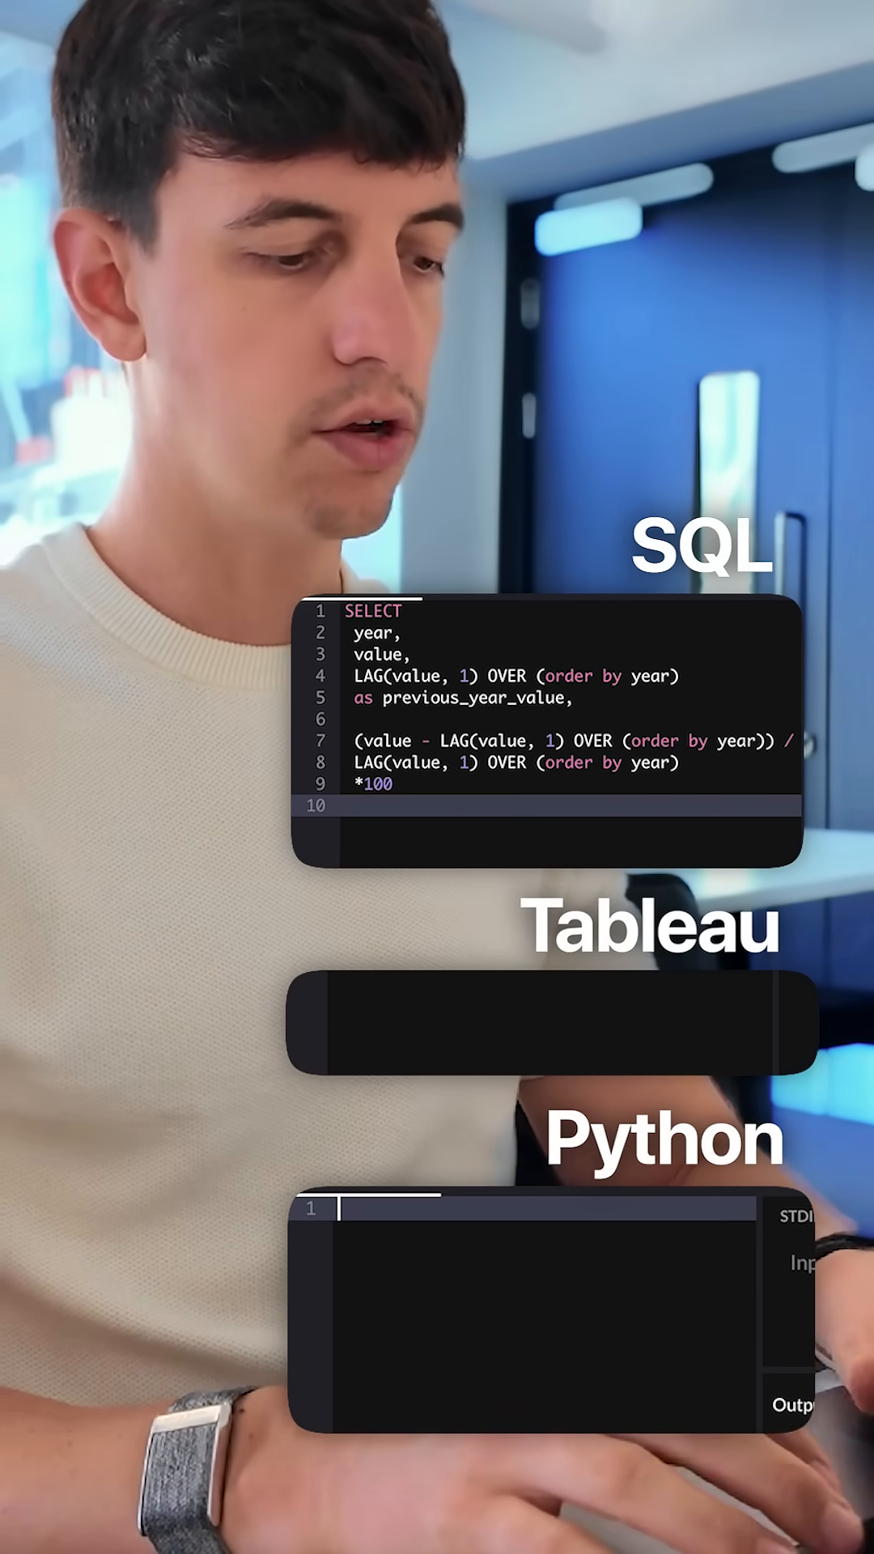
{"action": "type", "text": "as year"}
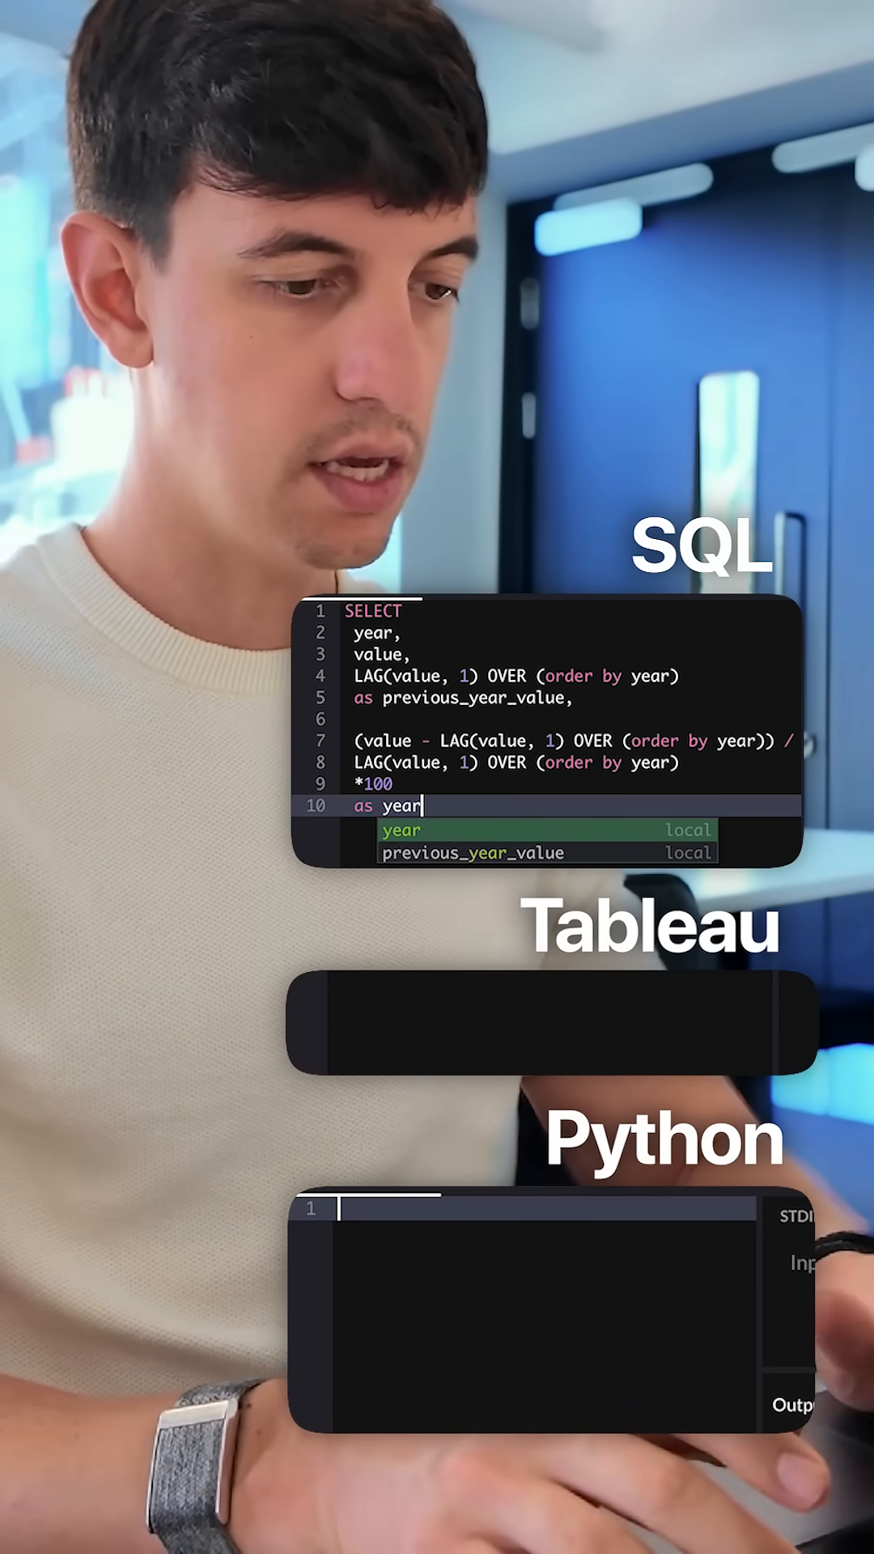
{"action": "type", "text": "_over_year"}
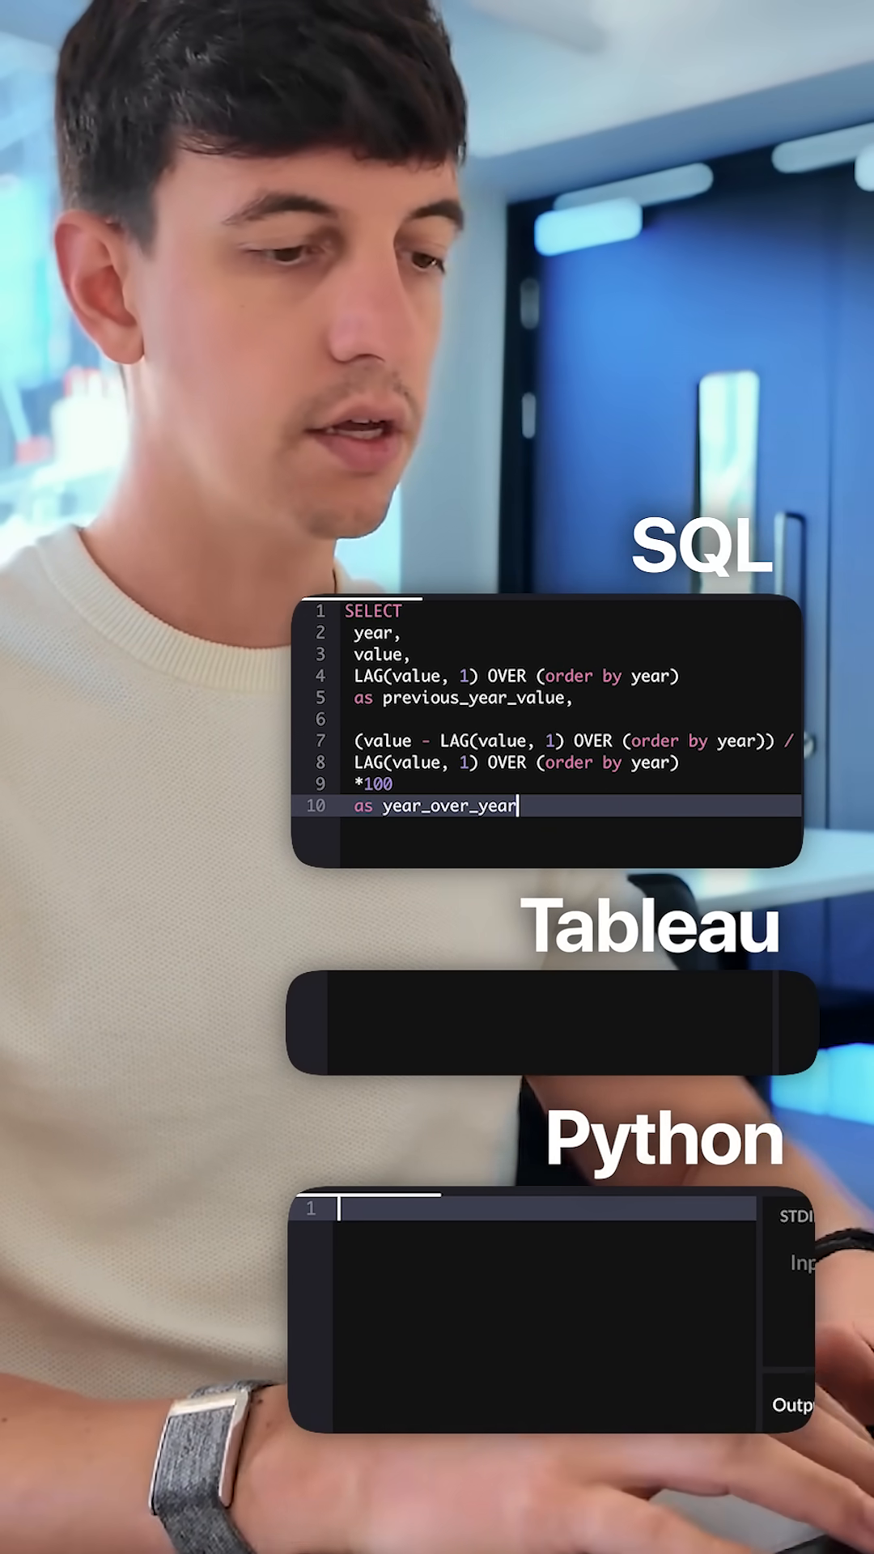
{"action": "type", "text": "_growth"}
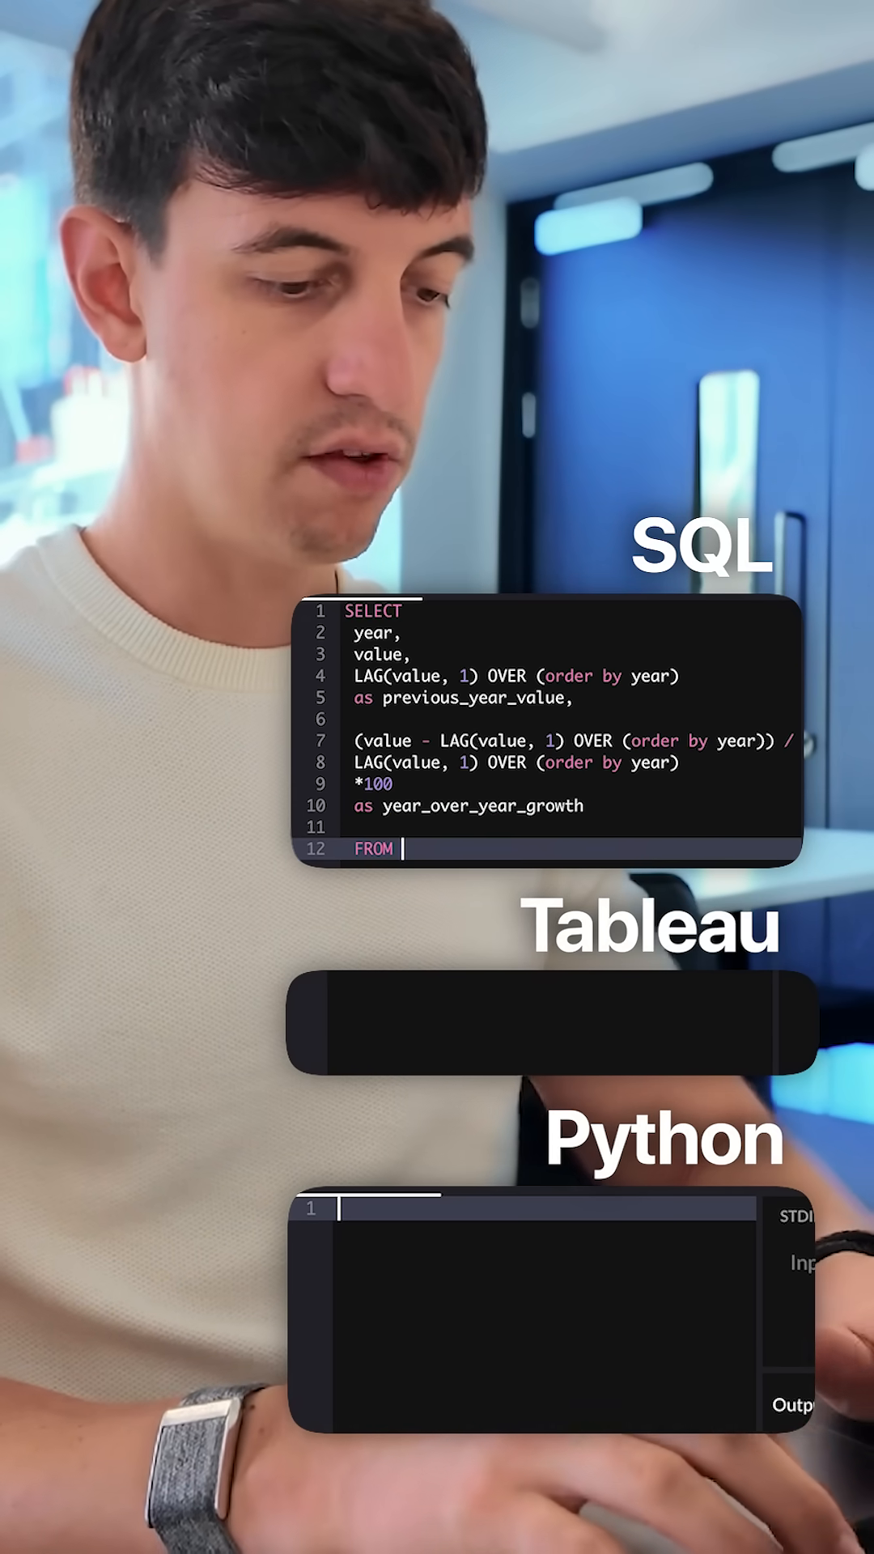
{"action": "type", "text": "your_table"}
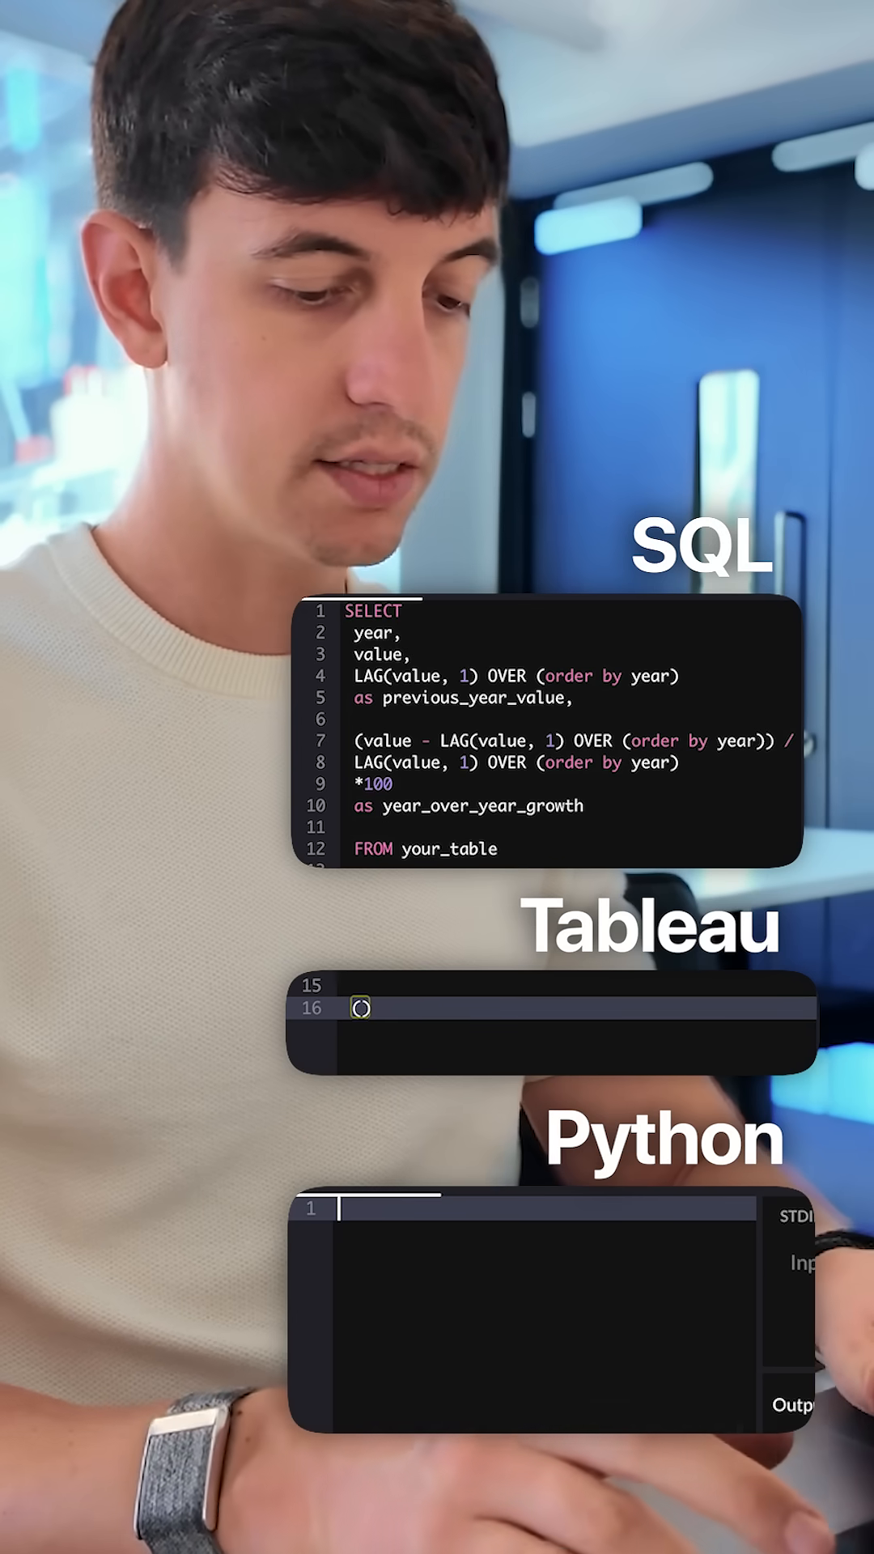
{"action": "type", "text": "([value]"}
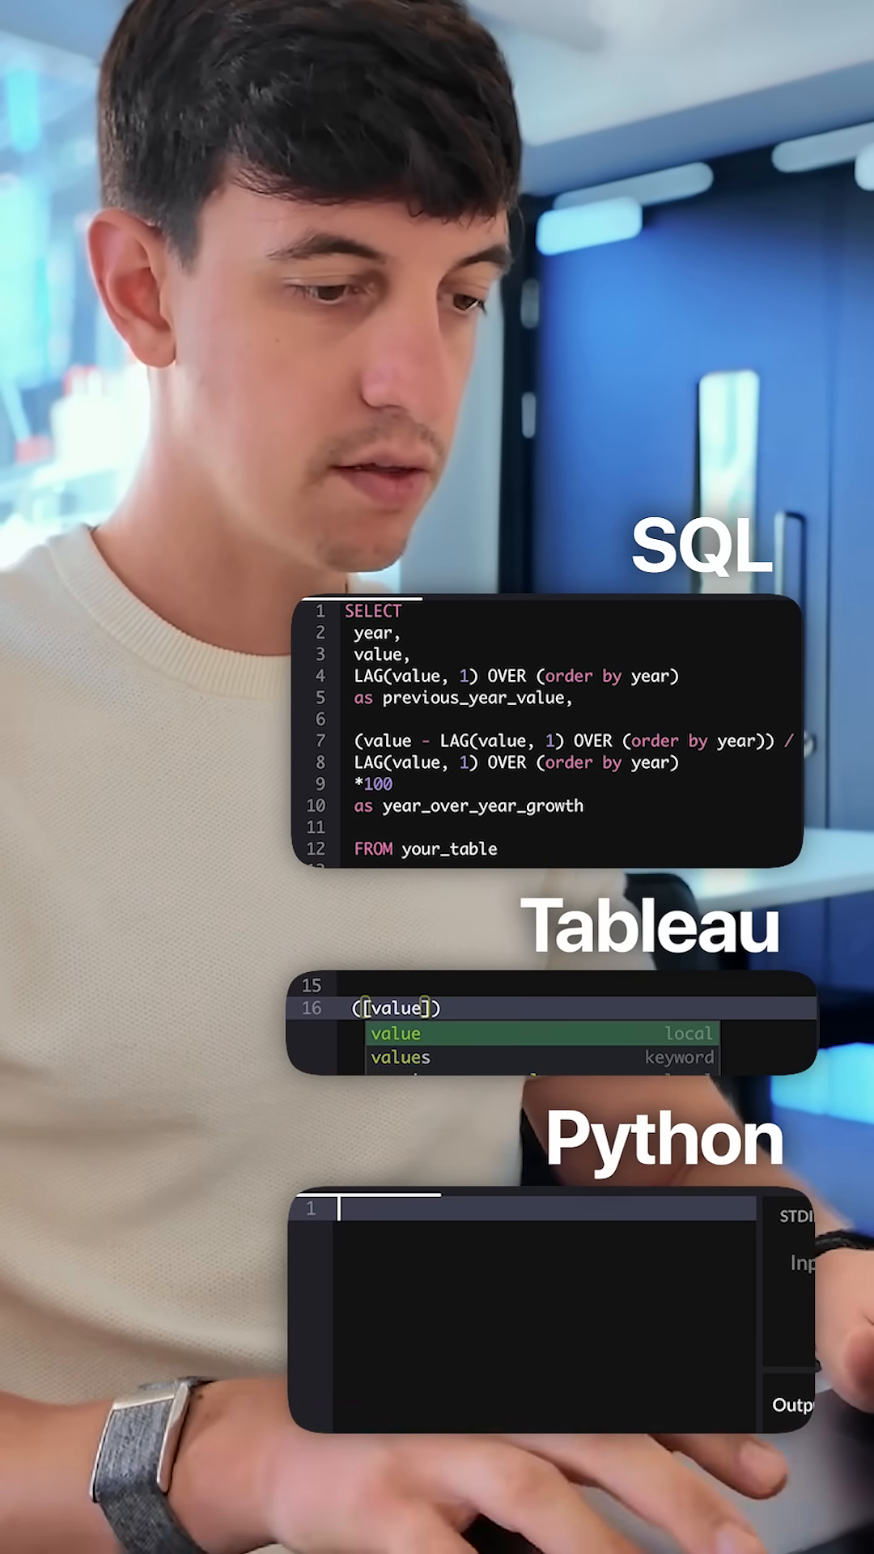
{"action": "type", "text": "- LOOKUP ["}
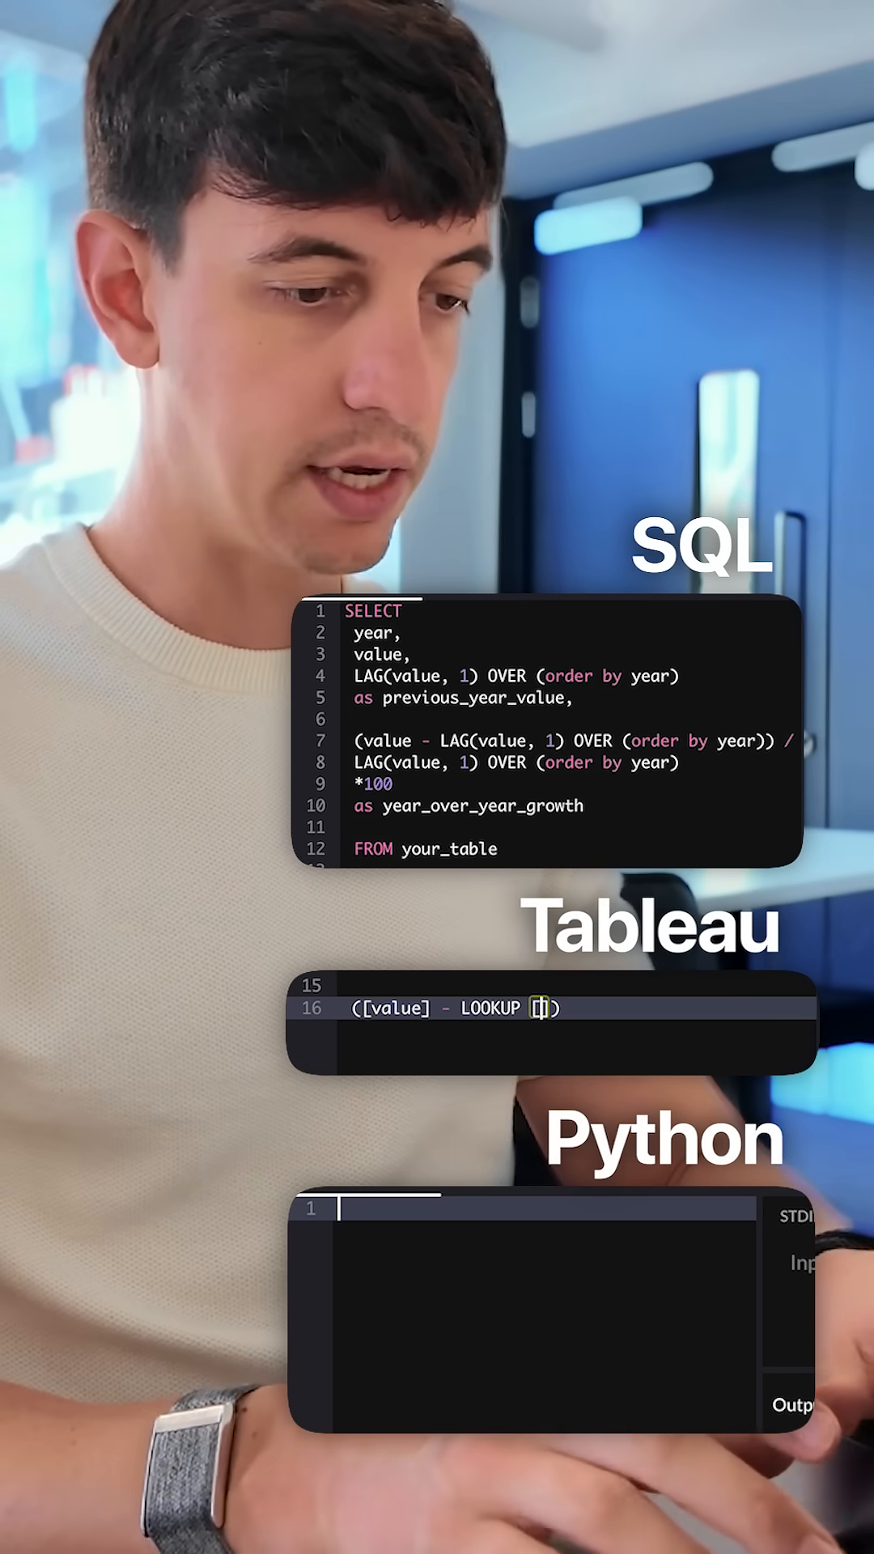
{"action": "type", "text": "value],-1"}
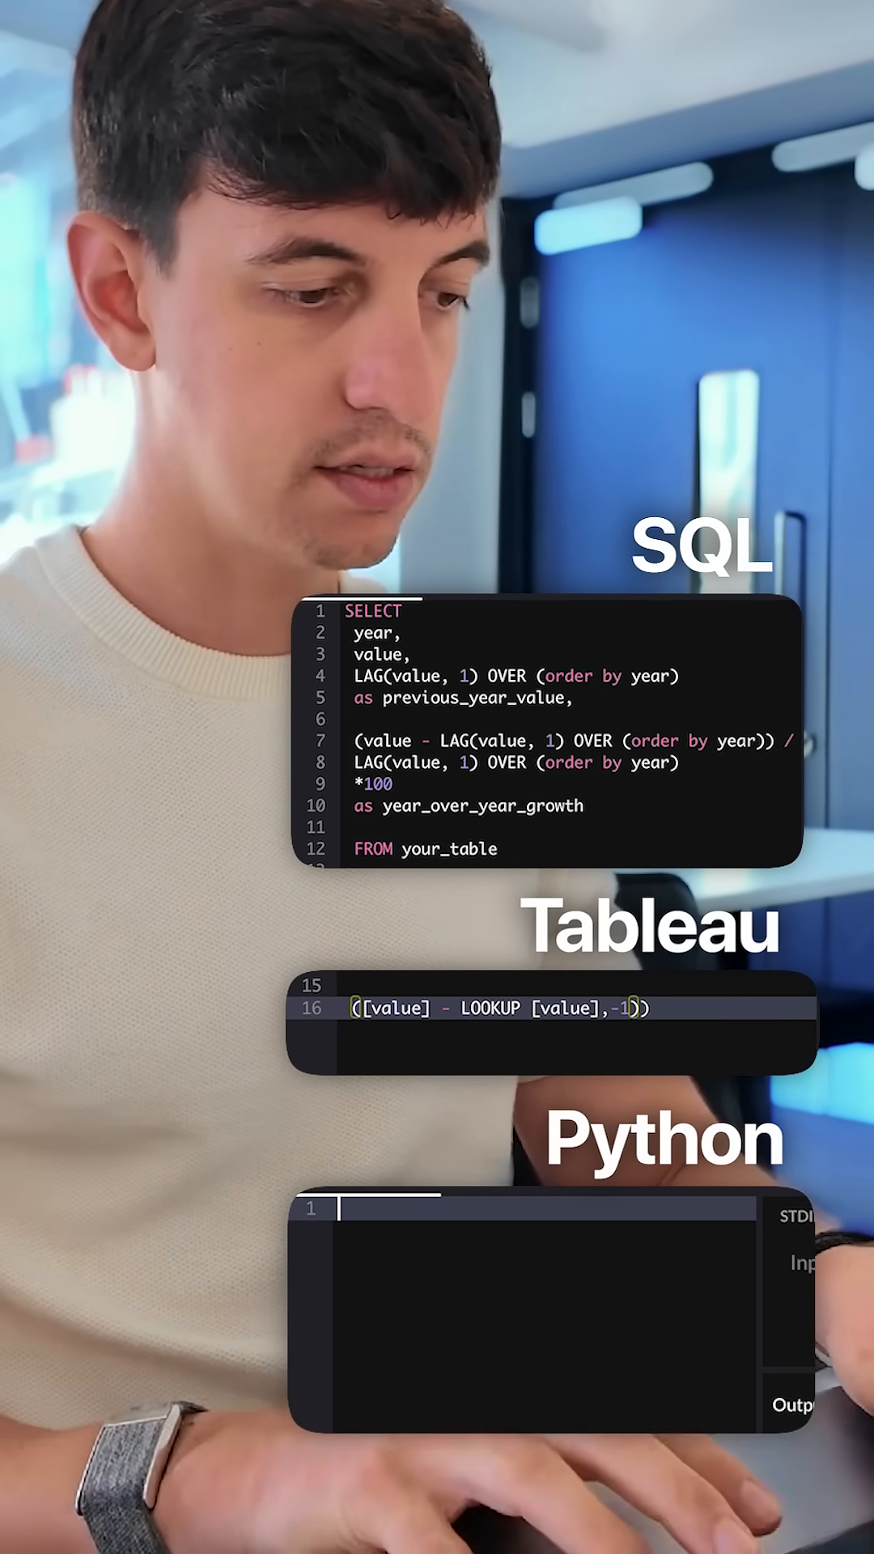
{"action": "type", "text": "LOOKUP ([value] ,1"}
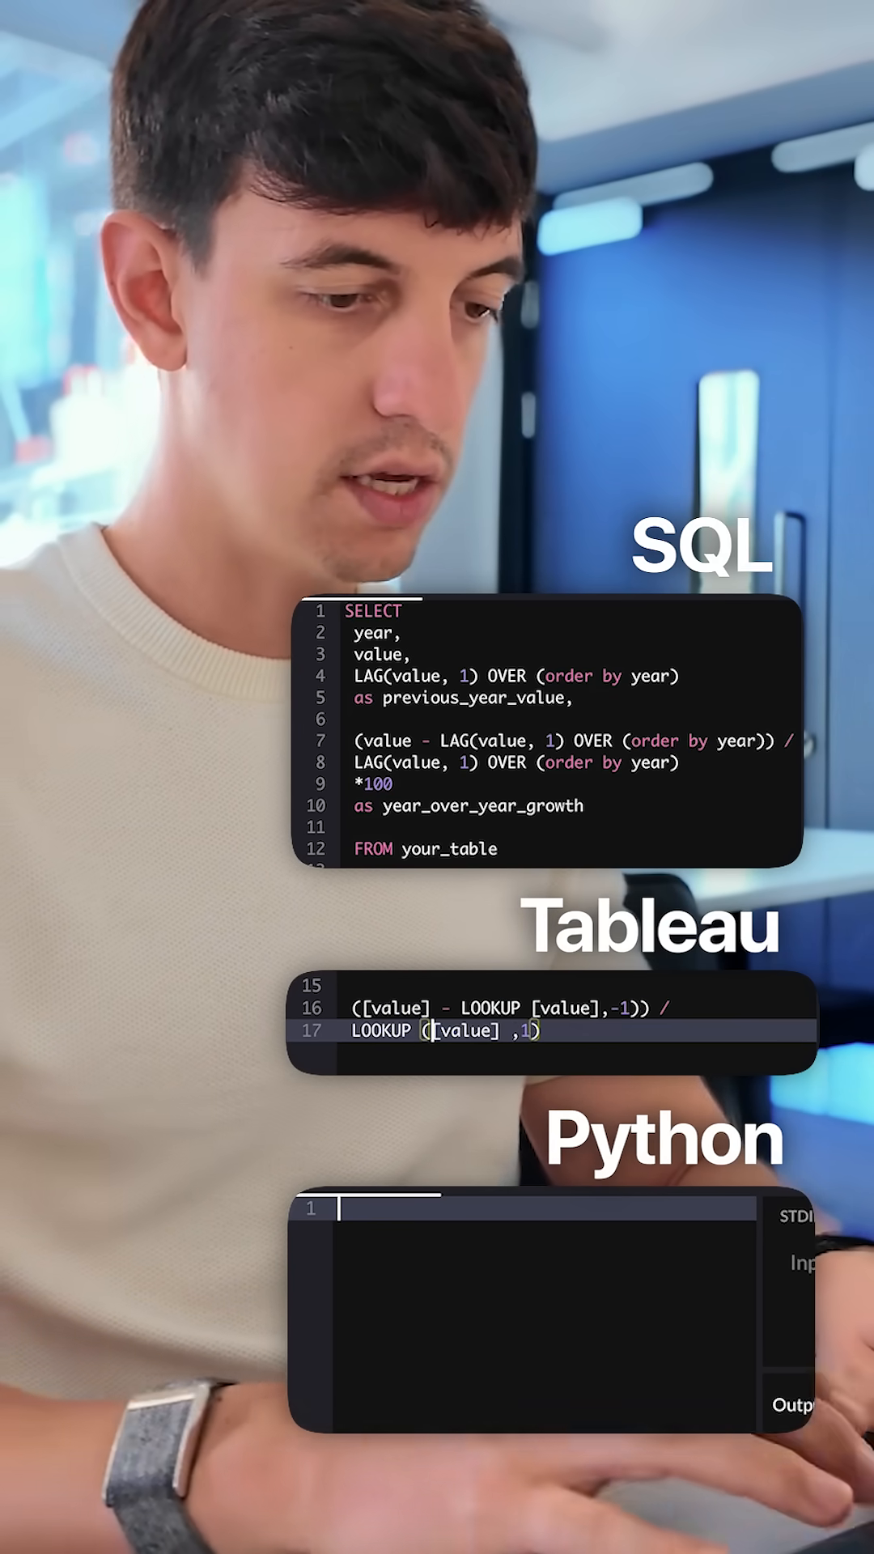
{"action": "type", "text": "*100"}
{"action": "type", "text": "import"}
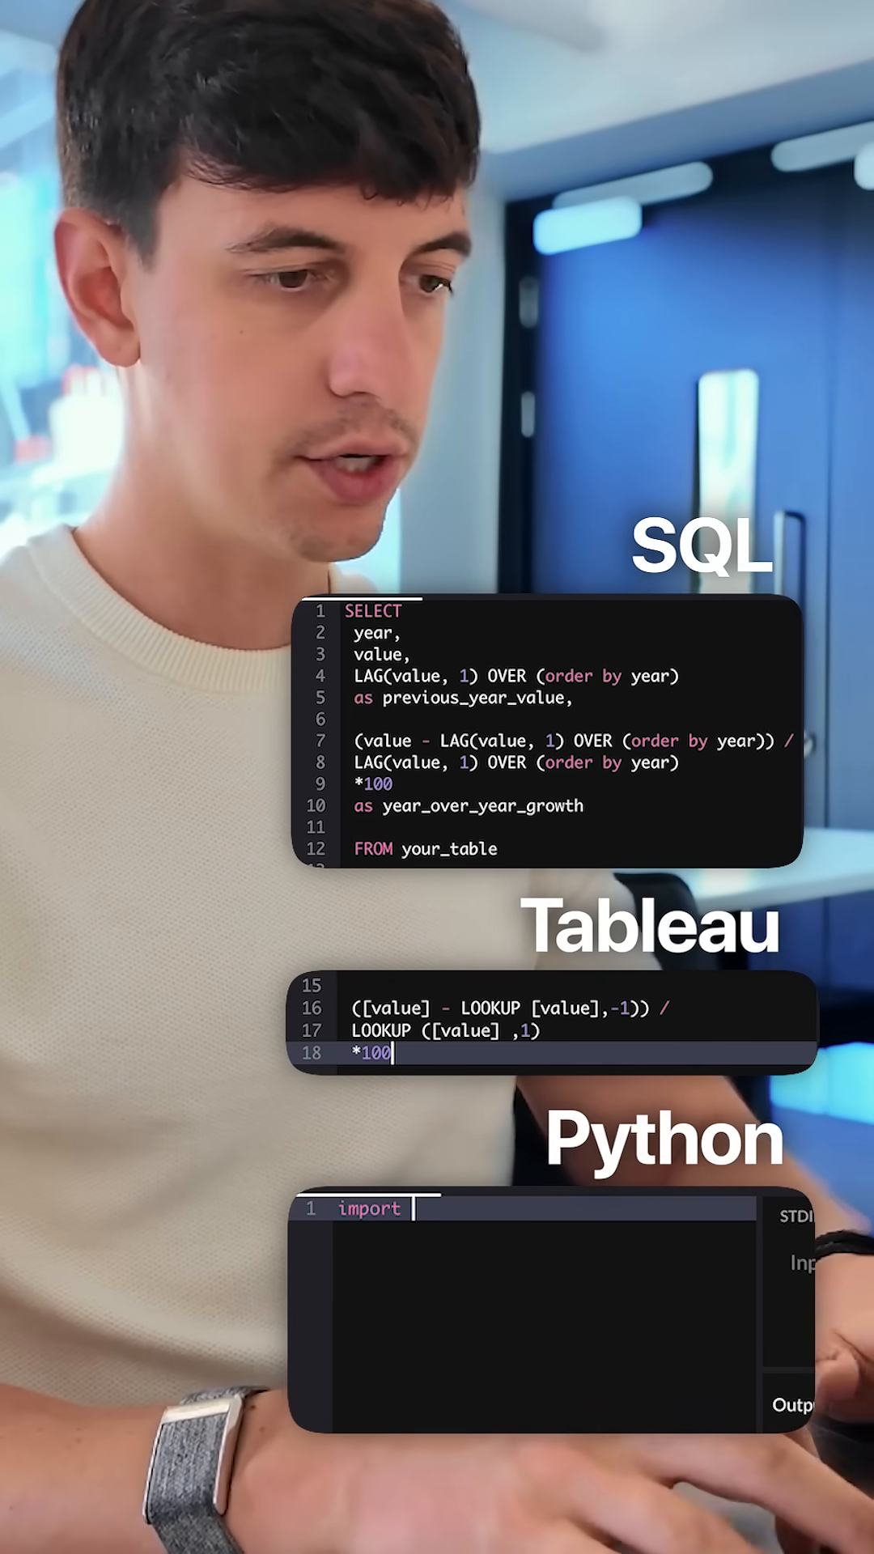
{"action": "type", "text": "pandas as"}
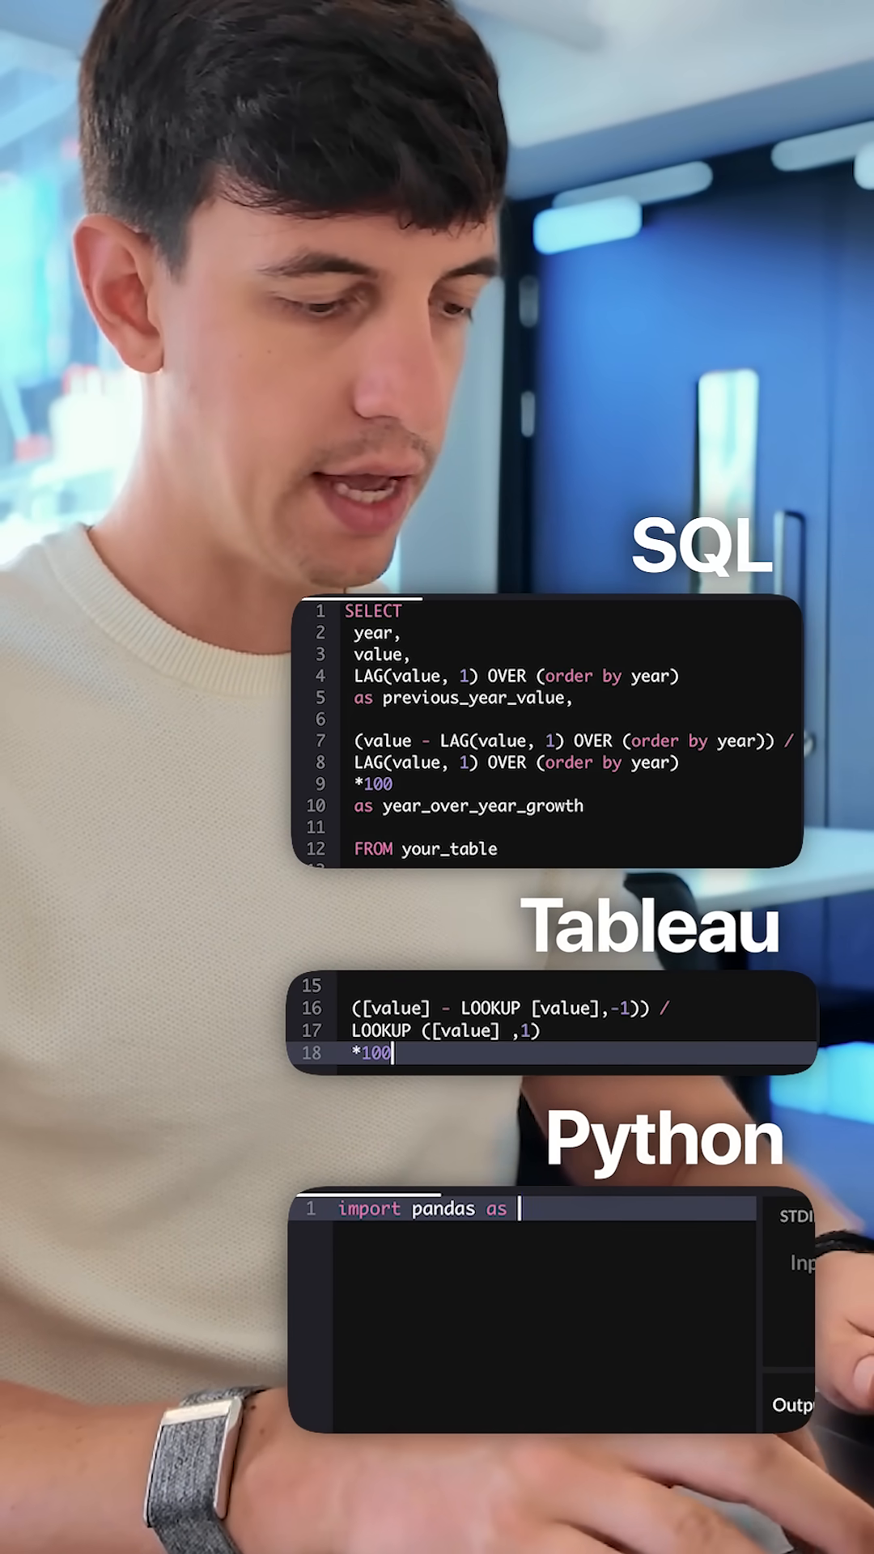
{"action": "type", "text": "pd"}
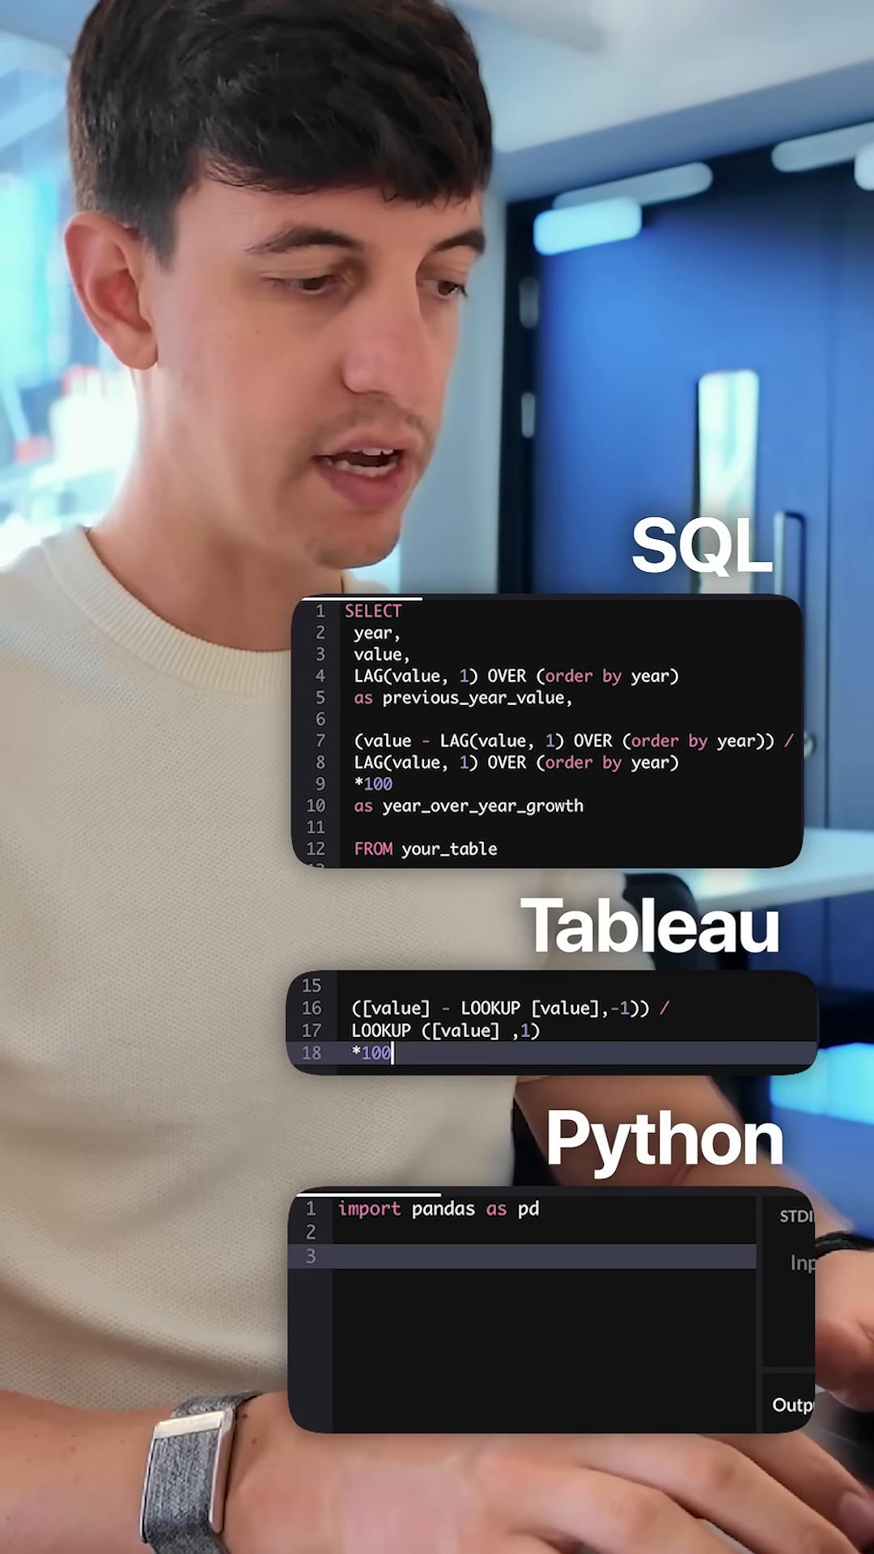
{"action": "type", "text": "df ="}
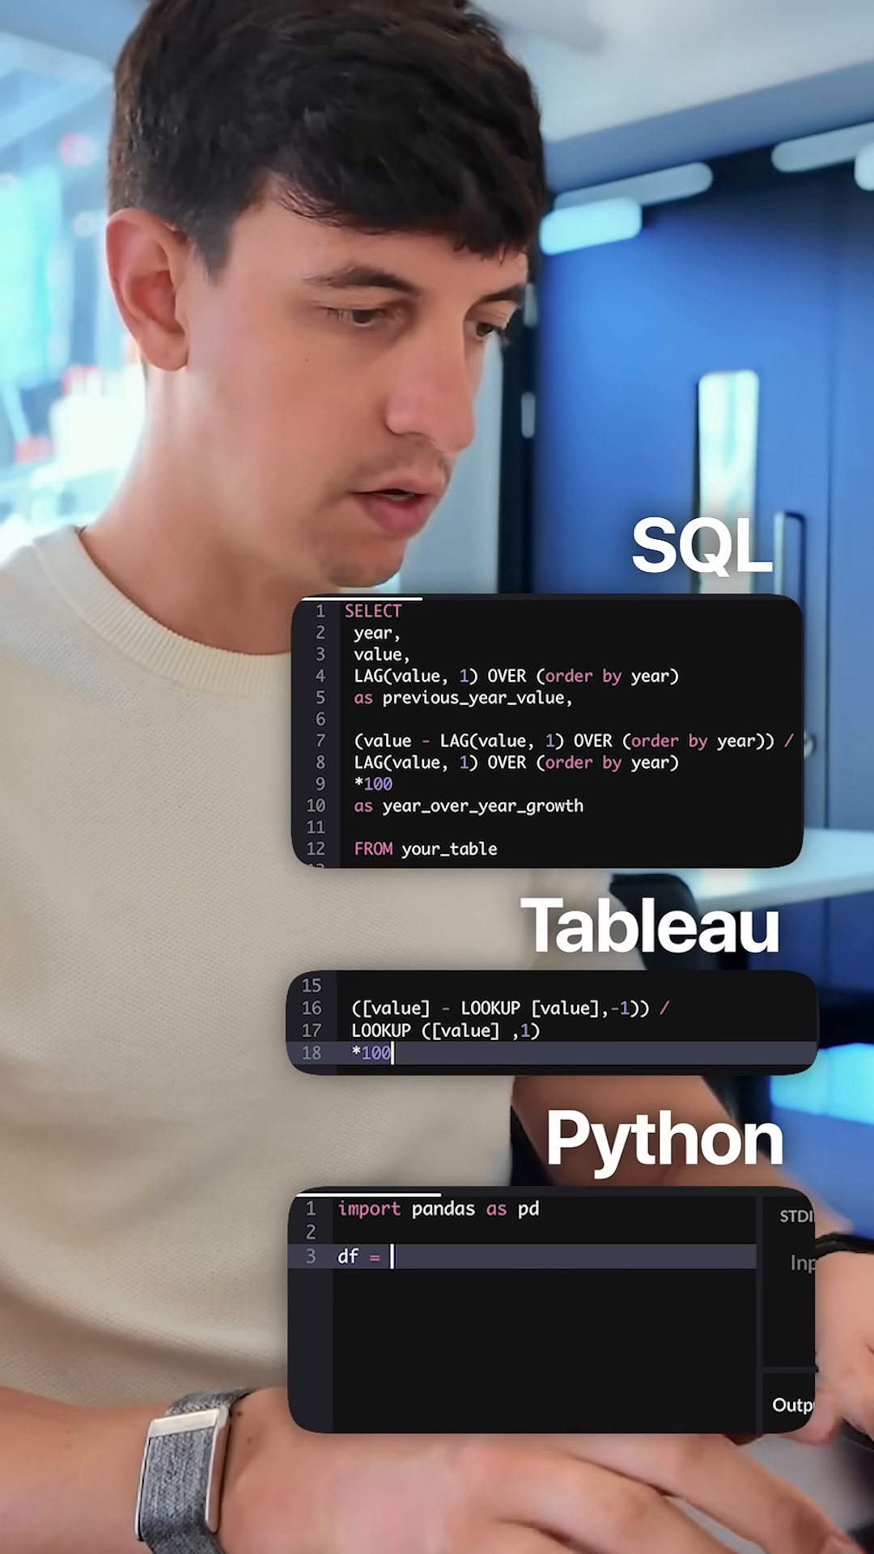
{"action": "type", "text": "pd.DataFr"}
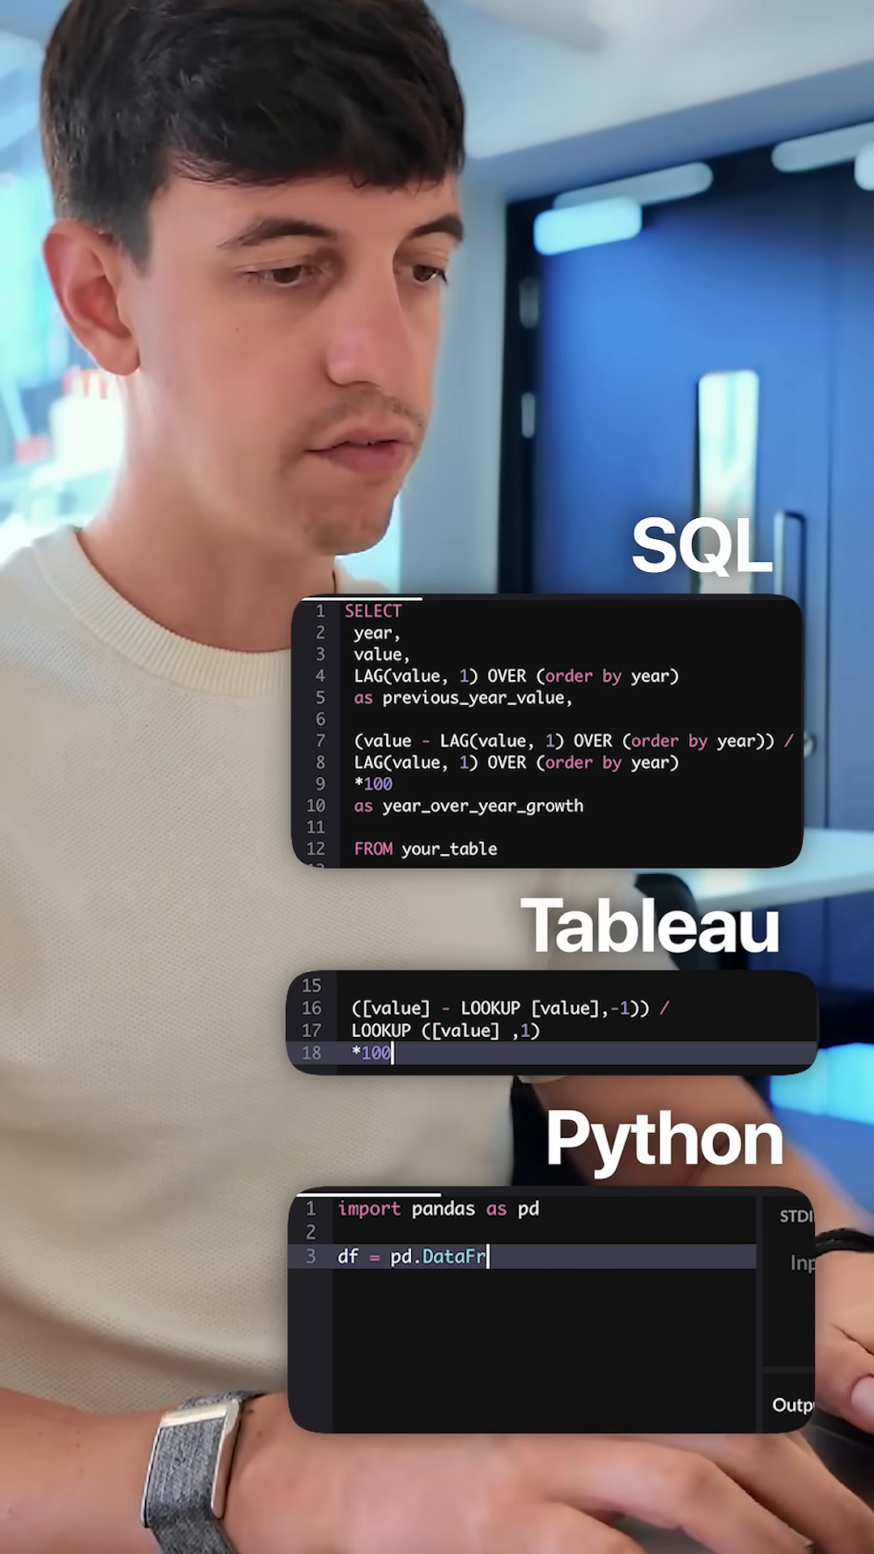
{"action": "type", "text": "ame(your)"}
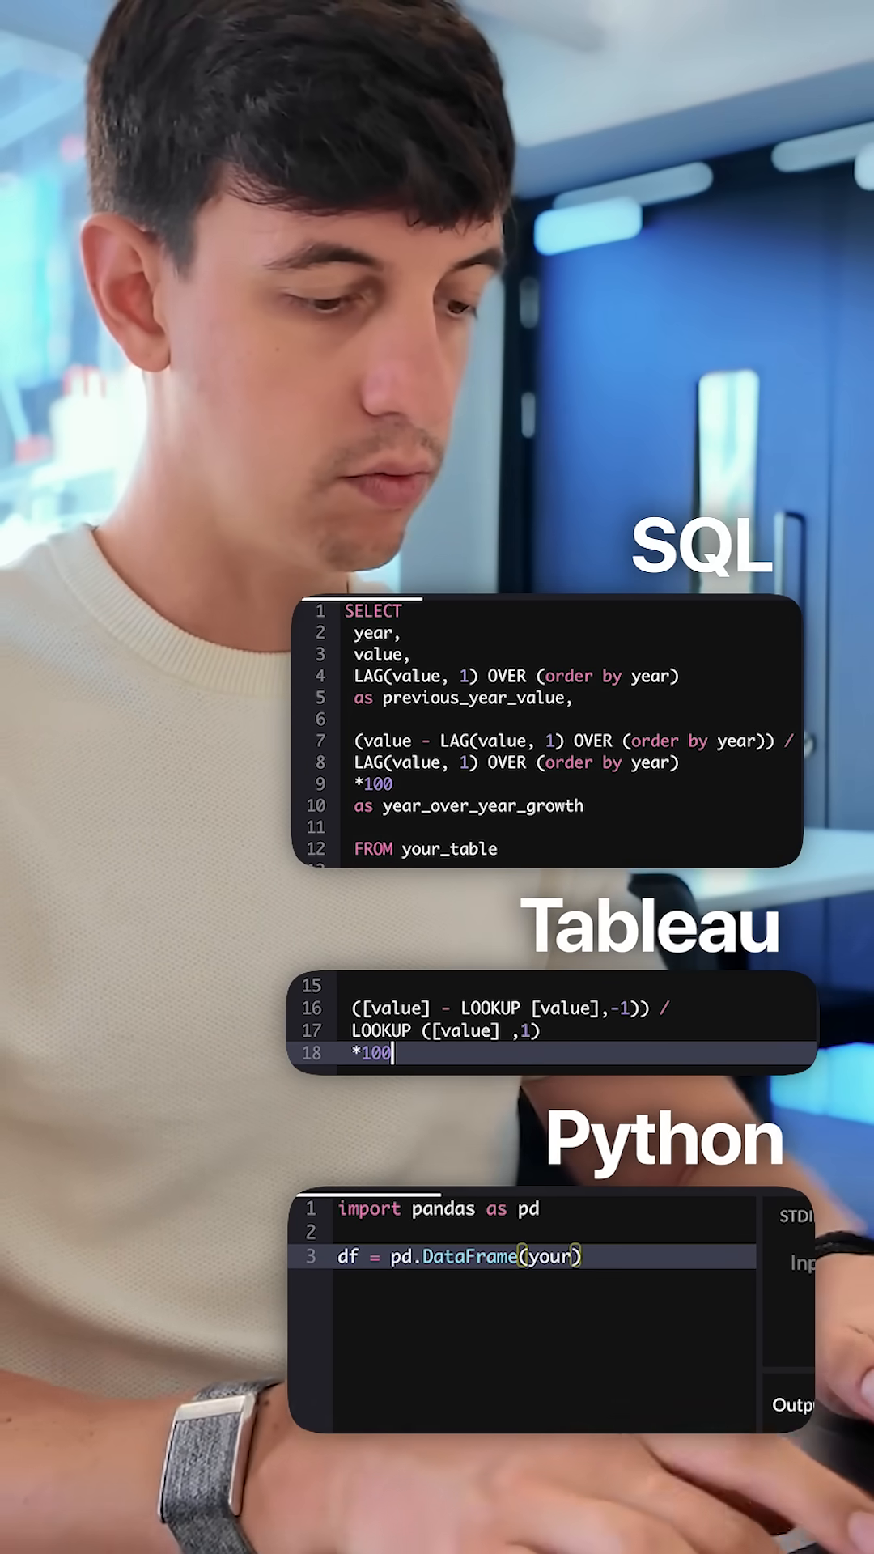
{"action": "type", "text": "_table"}
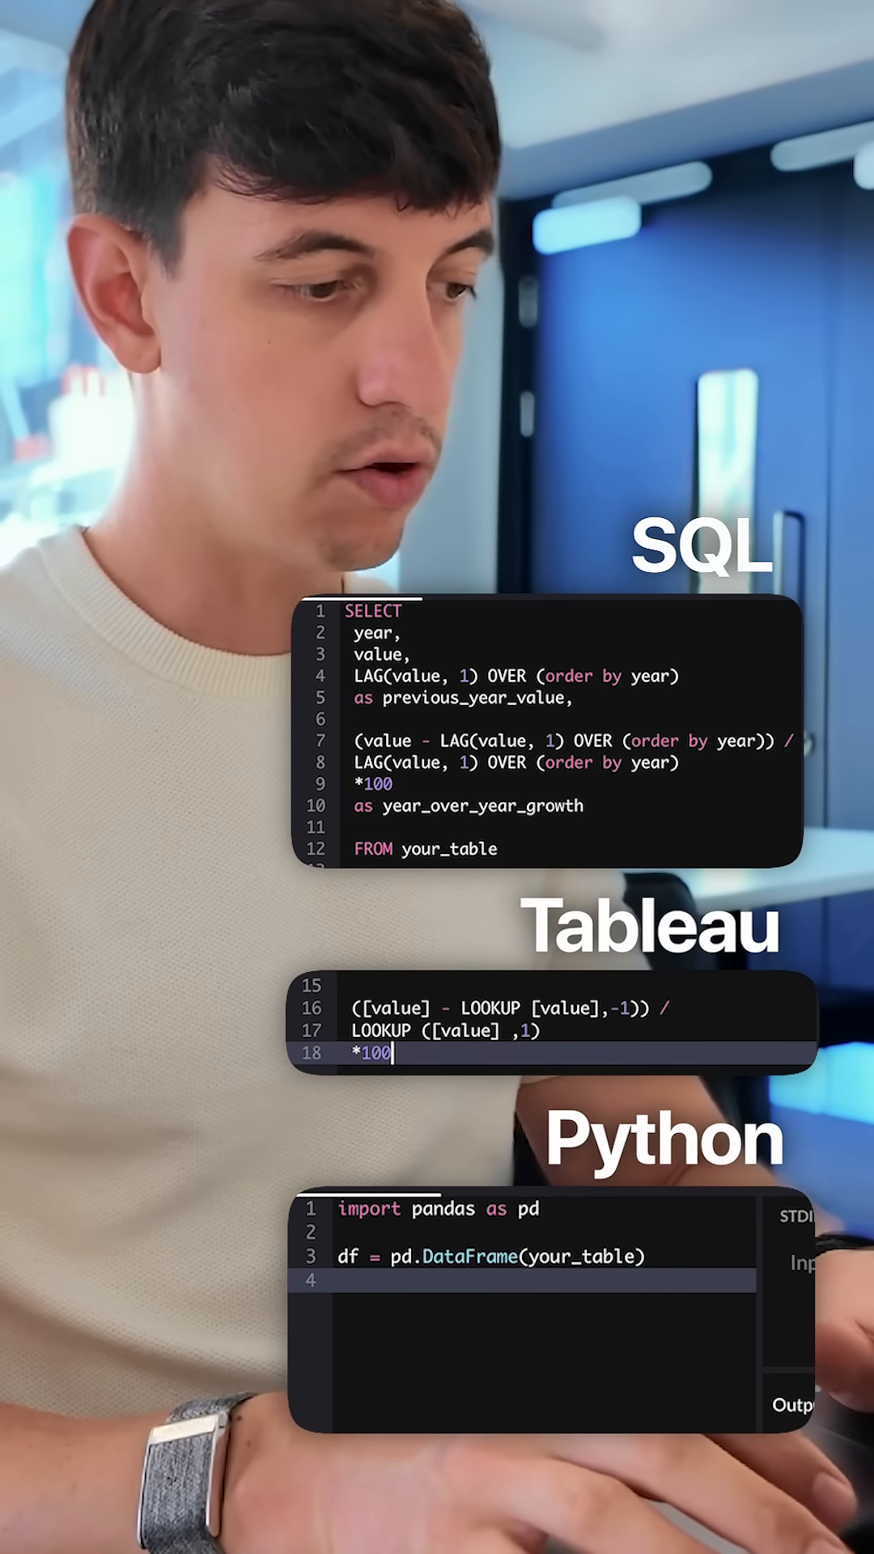
{"action": "type", "text": "df['previous']"}
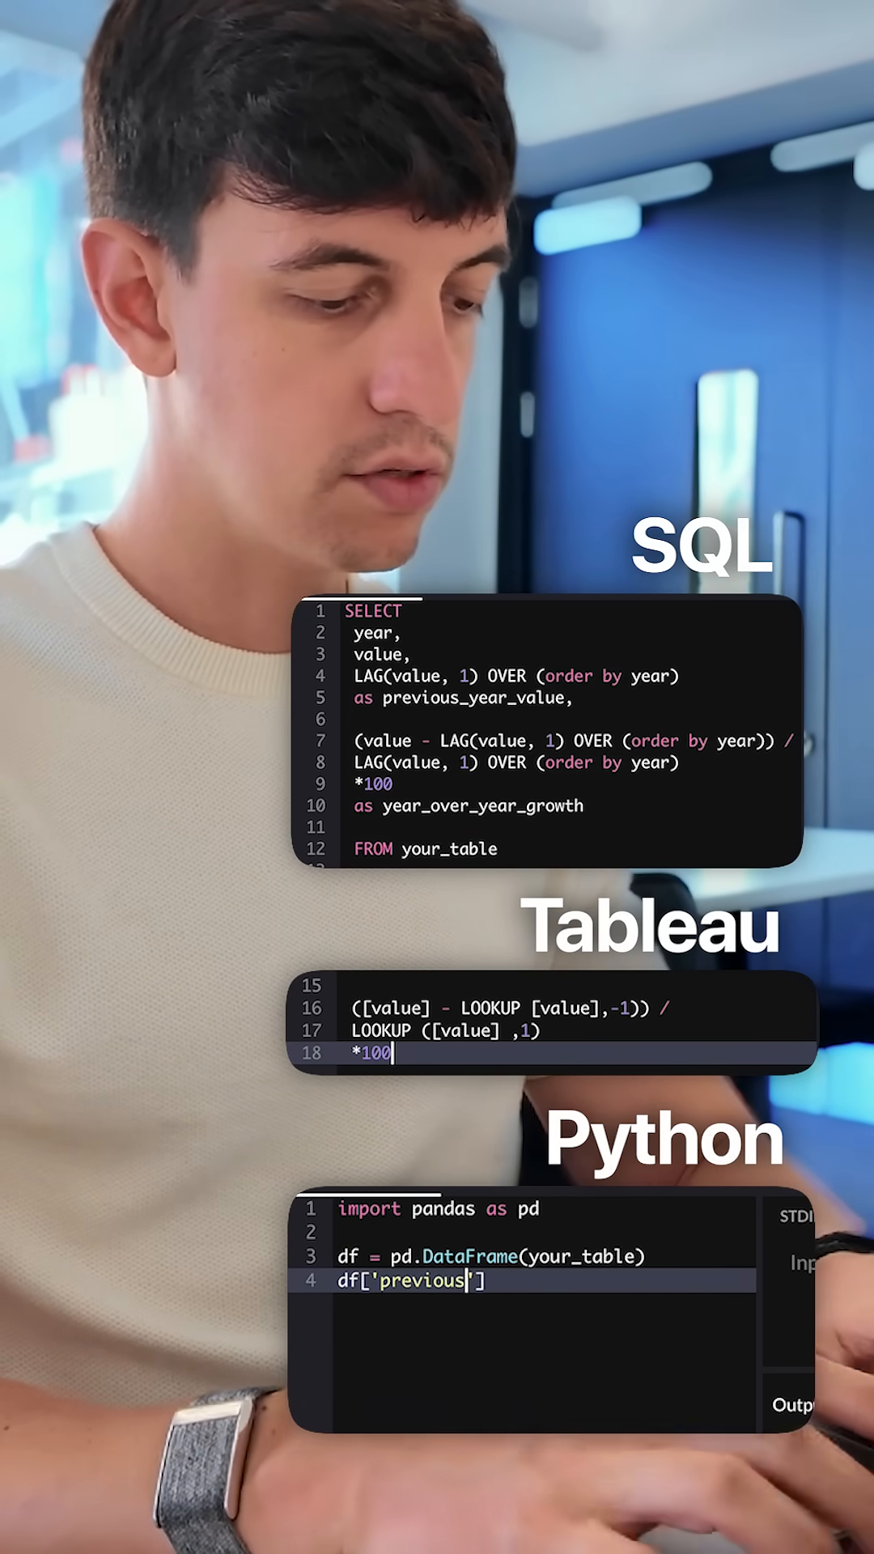
{"action": "type", "text": "_year_value"}
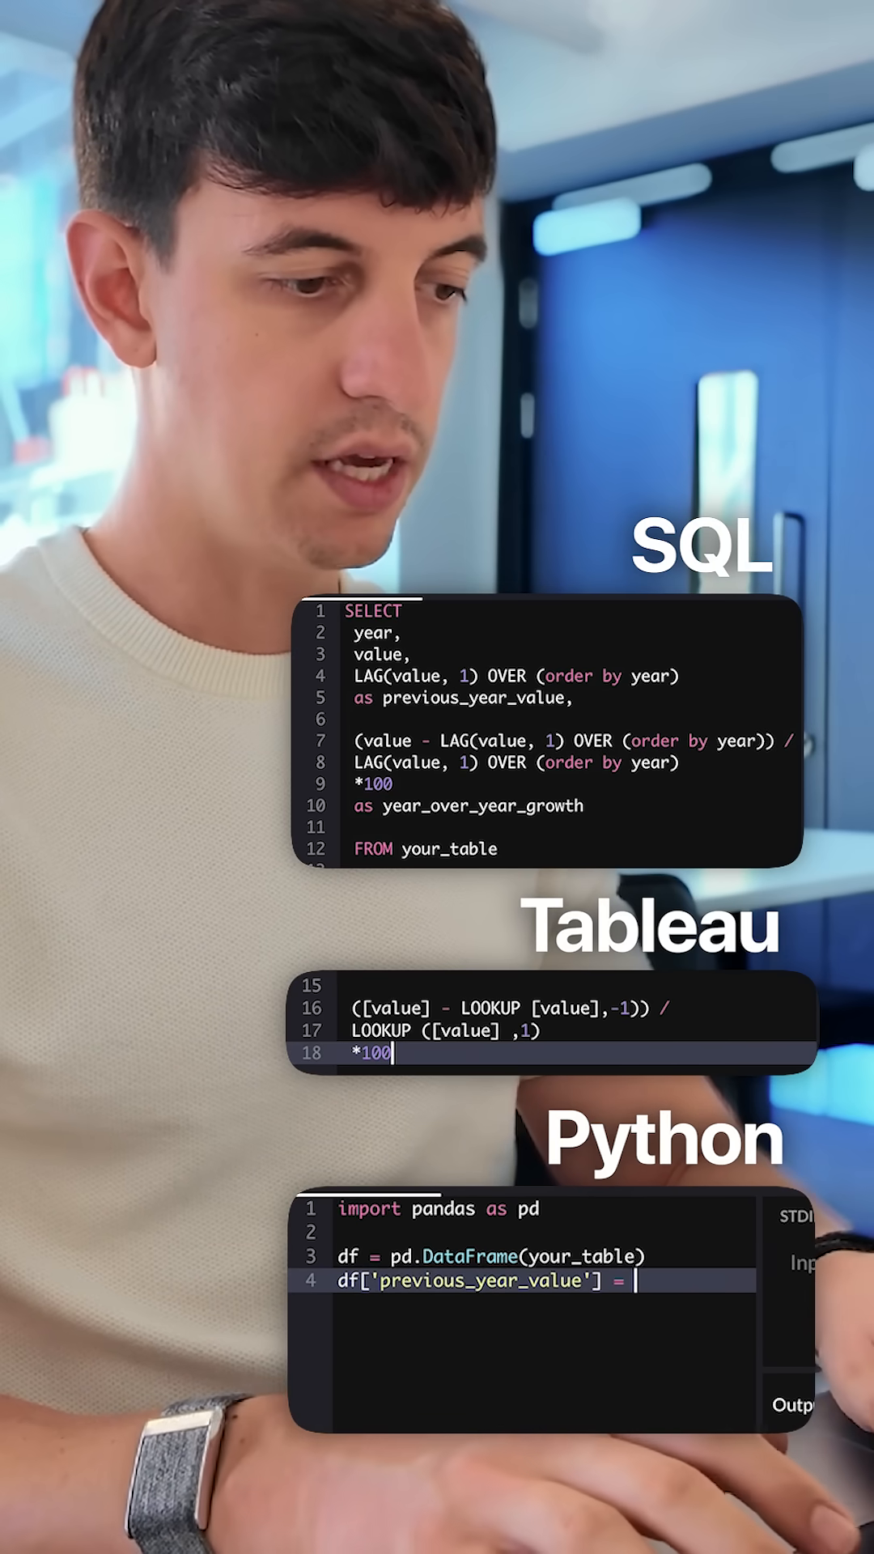
{"action": "type", "text": "df['']"}
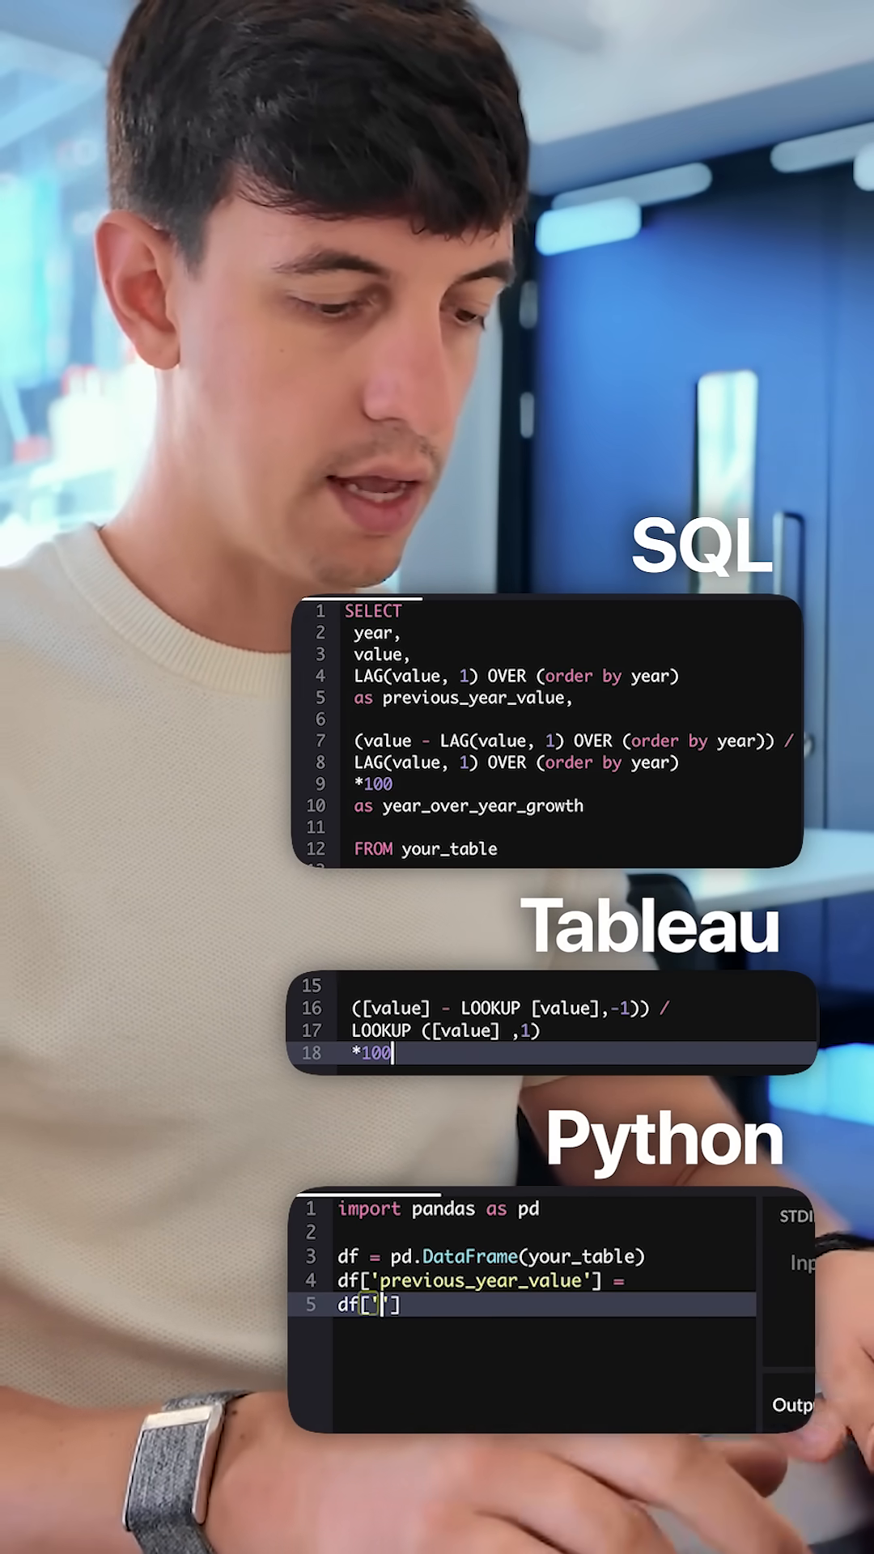
{"action": "type", "text": "value'].s"}
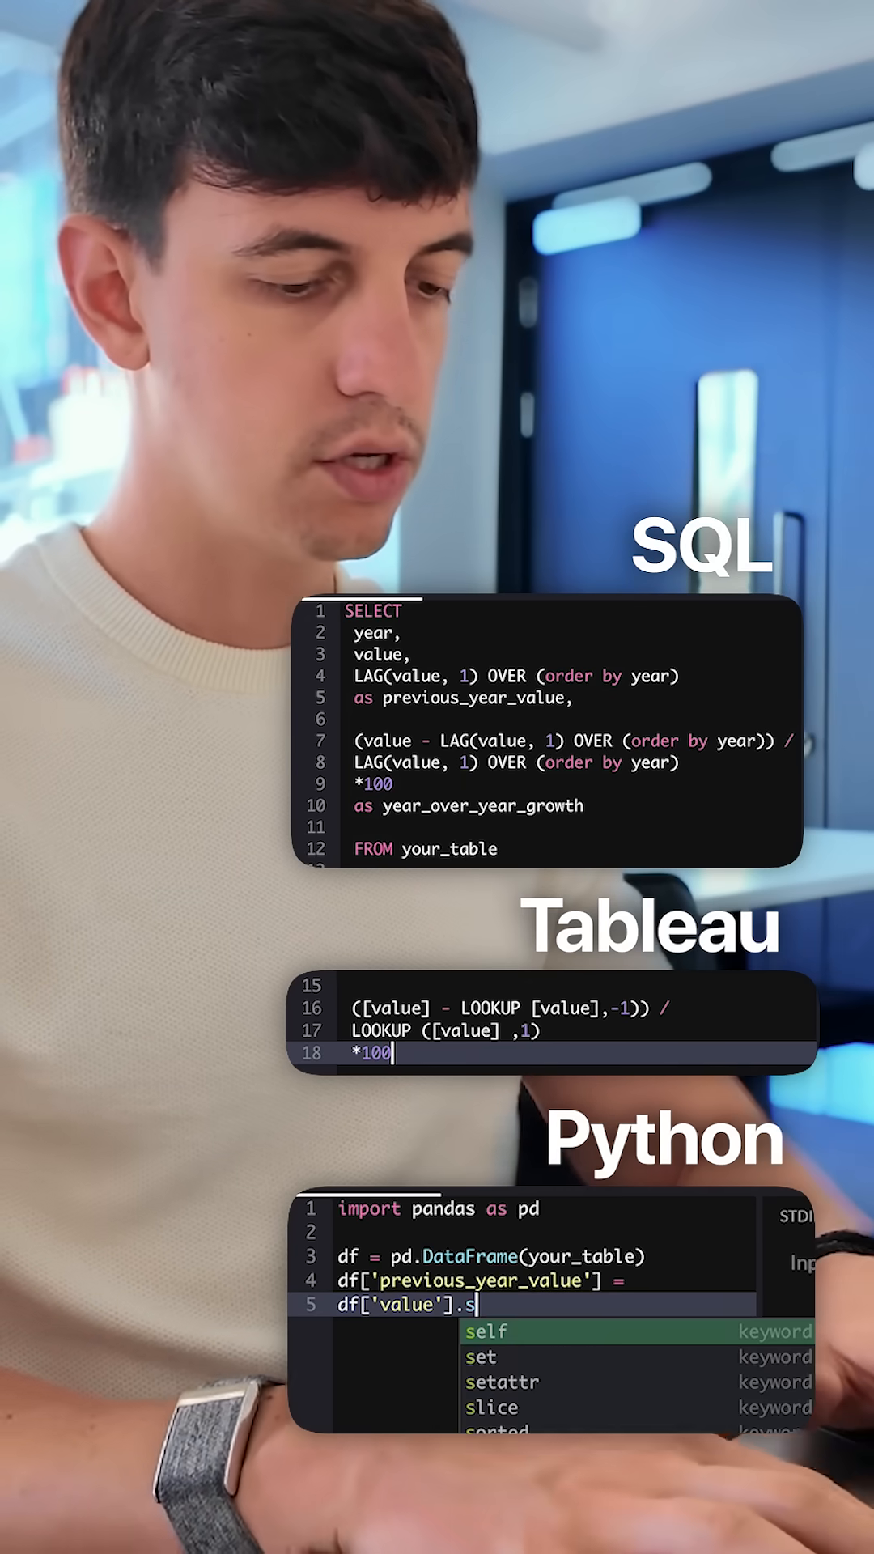
{"action": "type", "text": "hift(1)"}
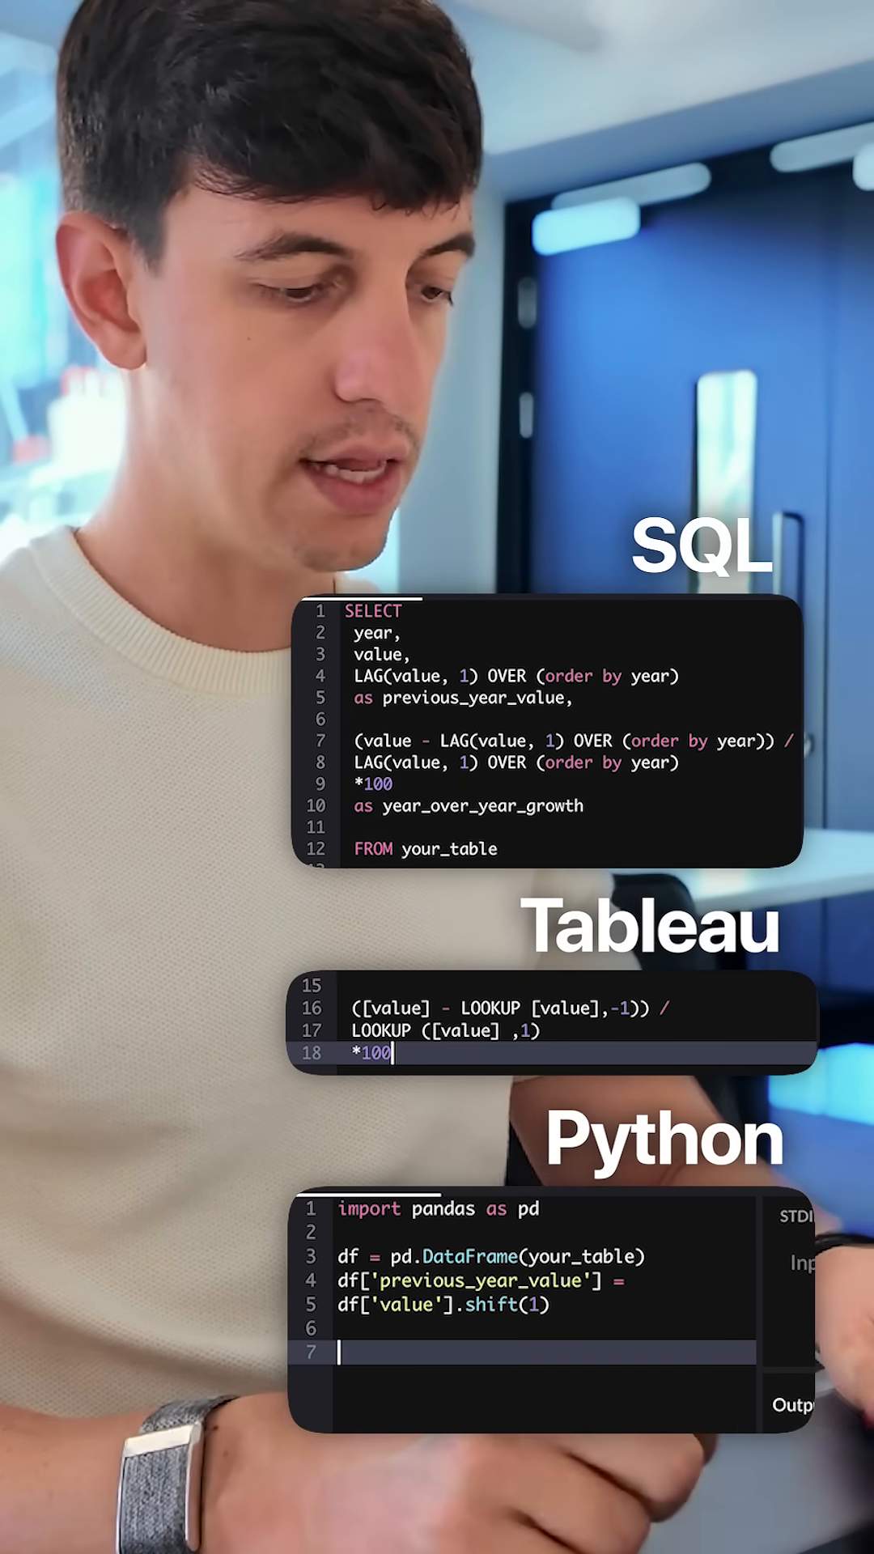
{"action": "type", "text": "df"}
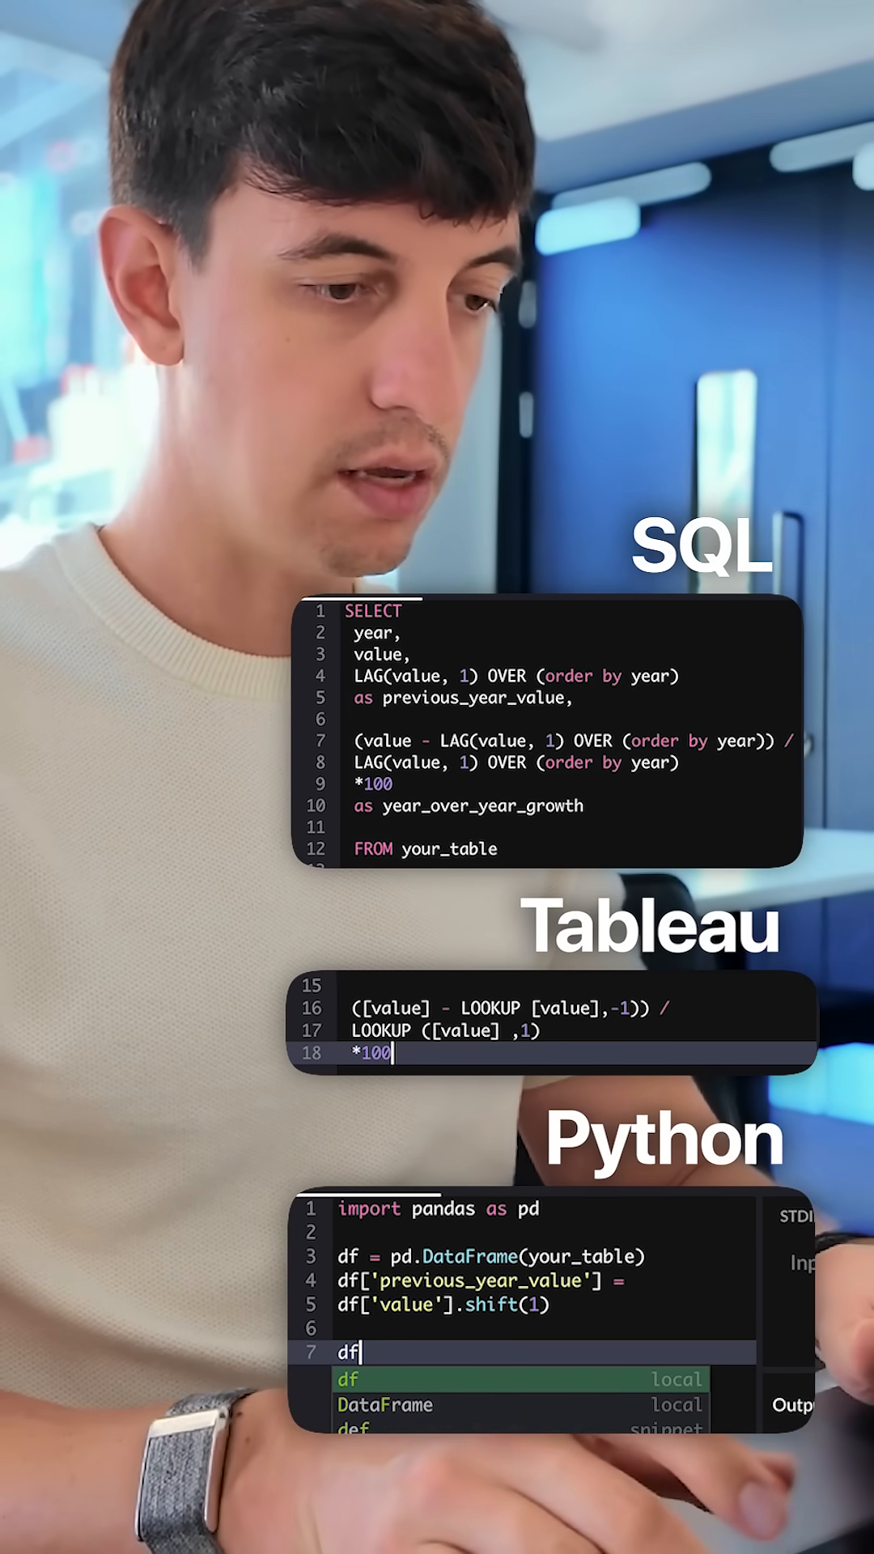
{"action": "type", "text": "['y']"}
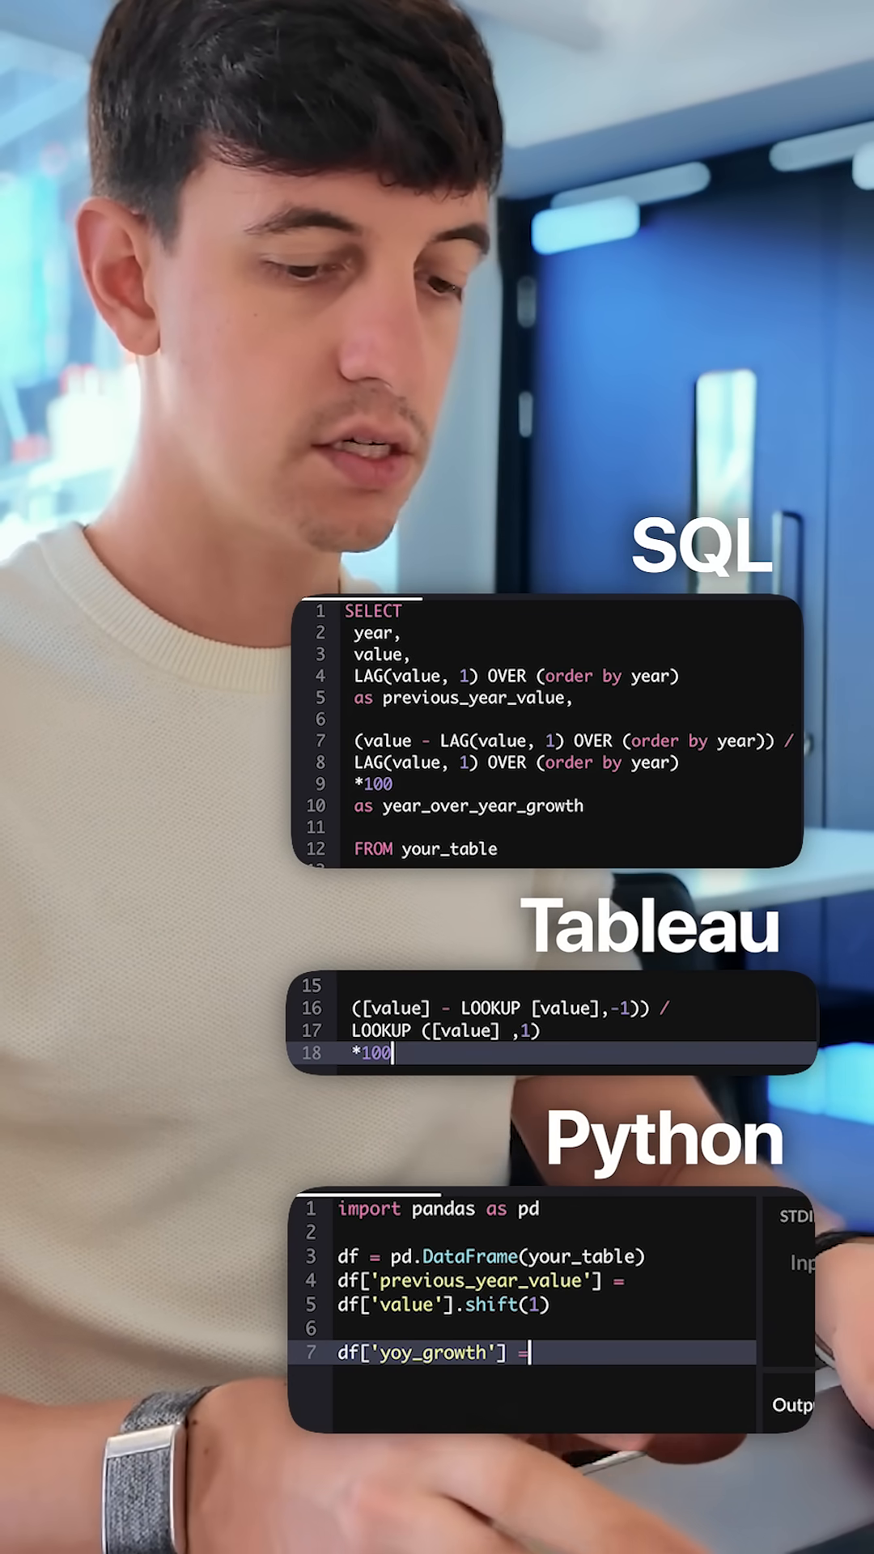
{"action": "type", "text": "d"}
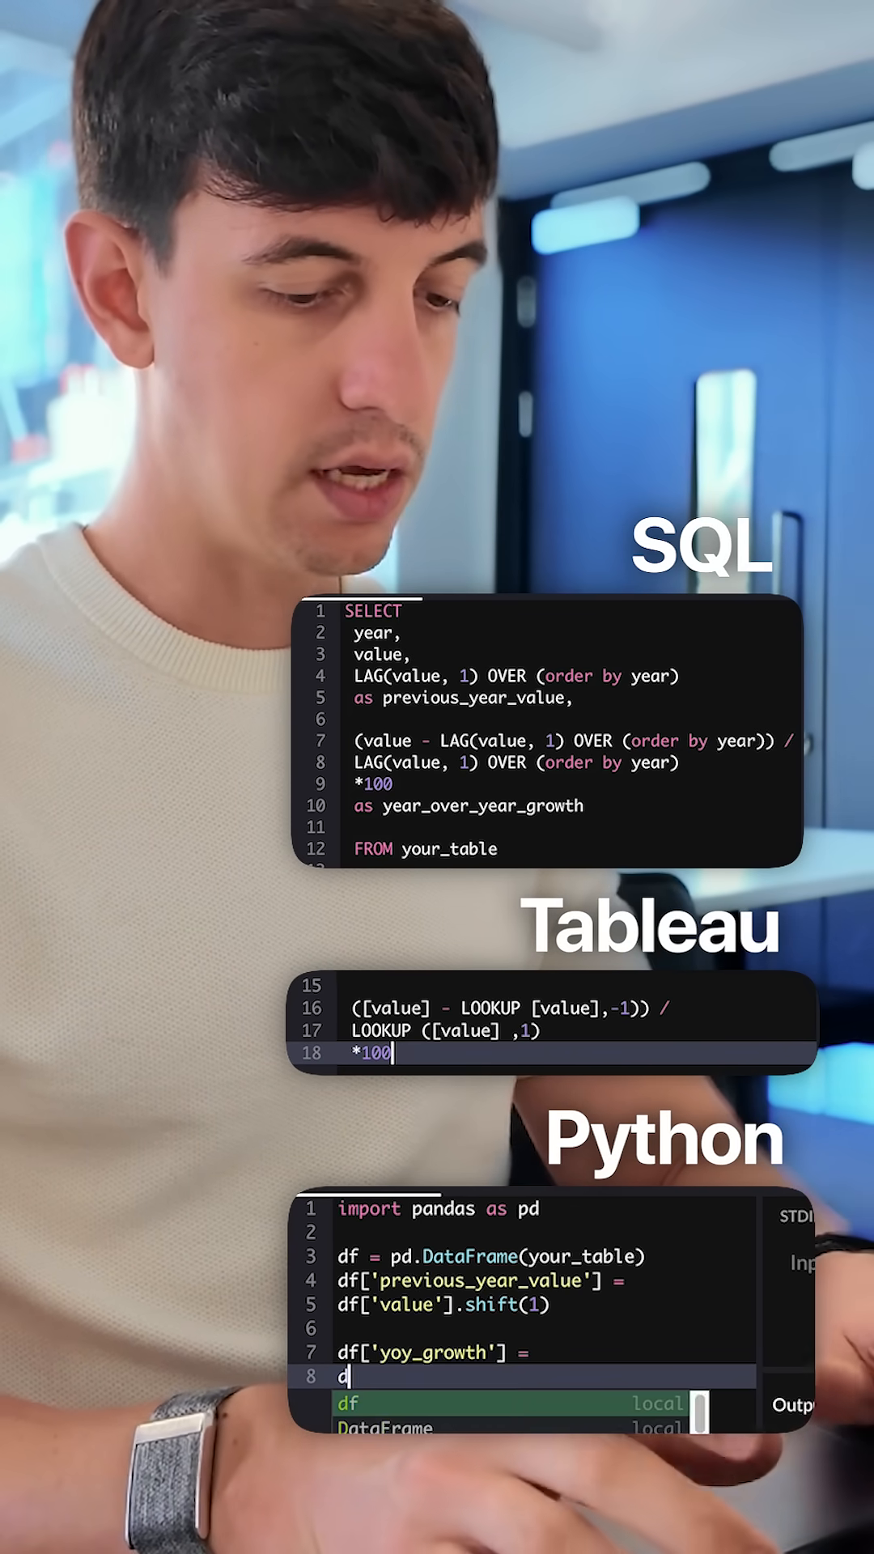